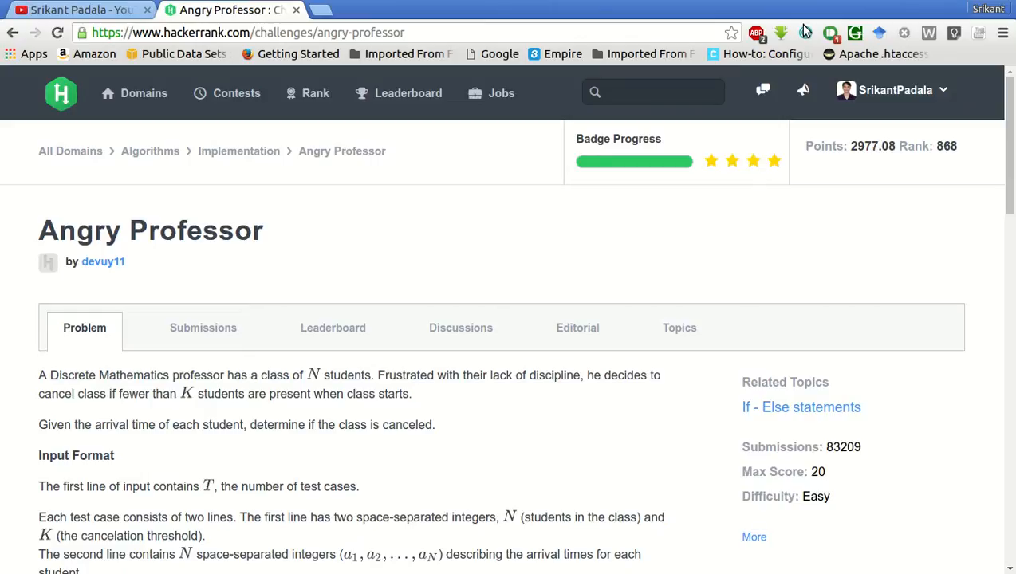
mouse_move(606, 299)
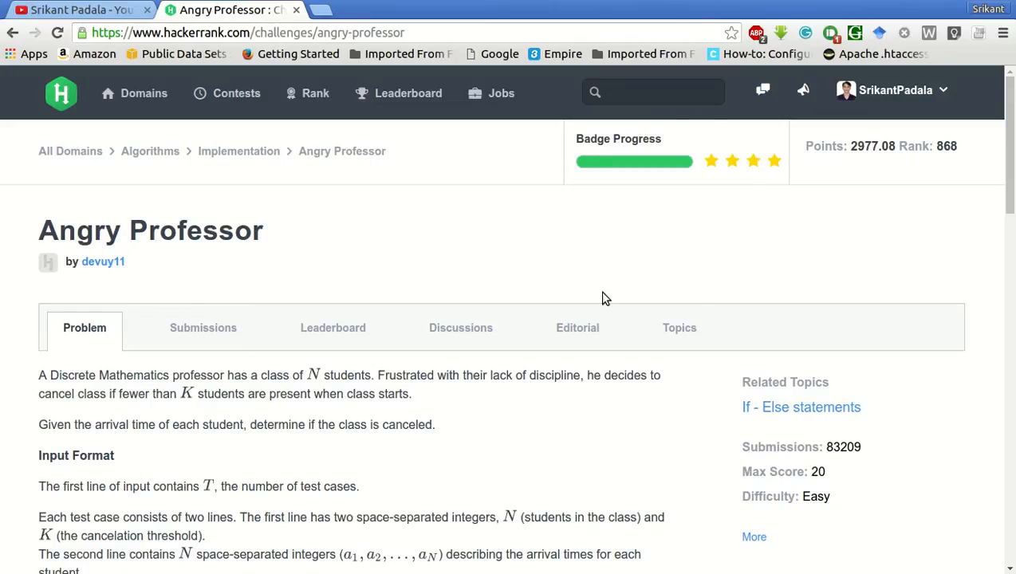
mouse_move(347, 398)
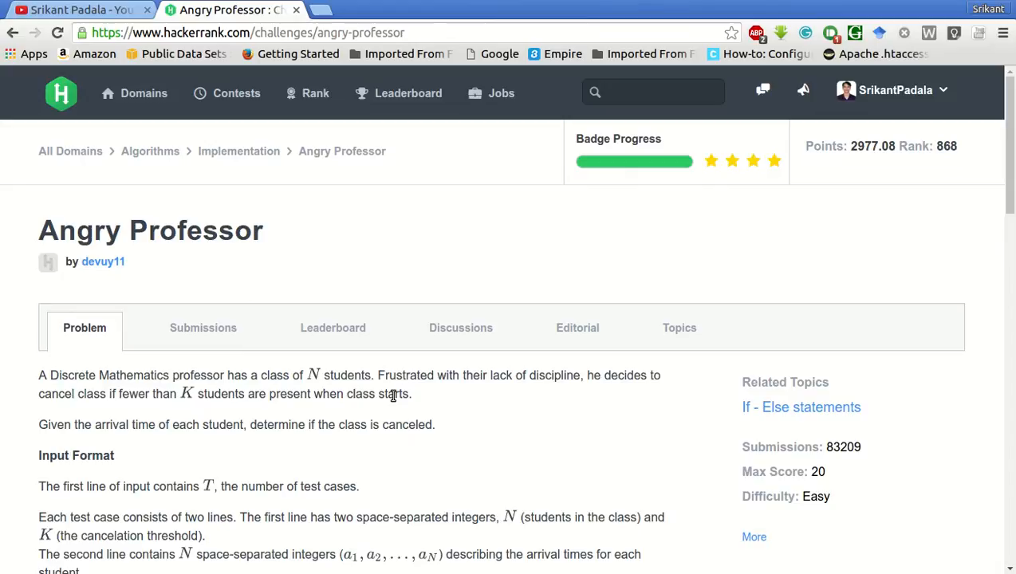
mouse_move(429, 390)
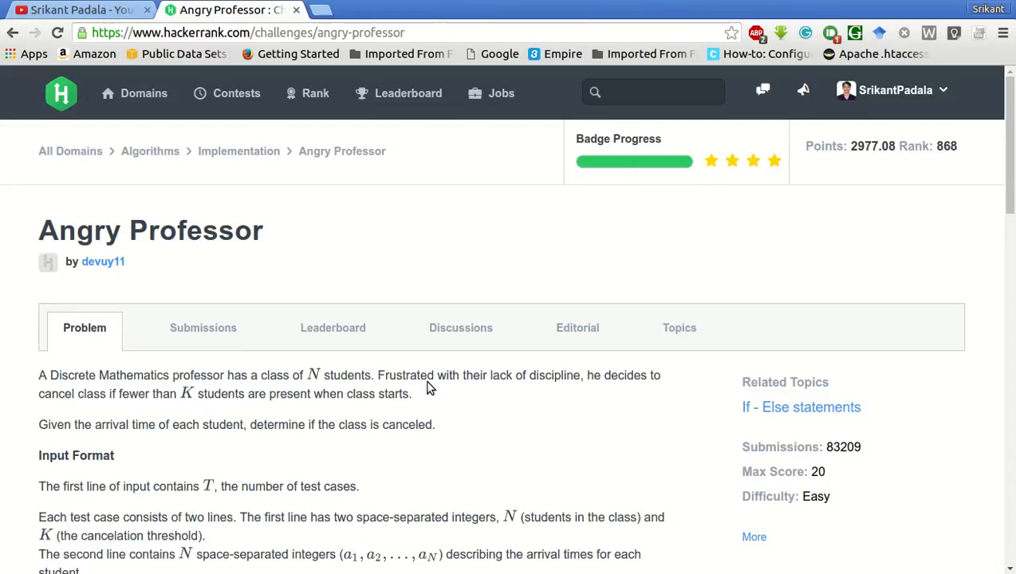
mouse_move(265, 413)
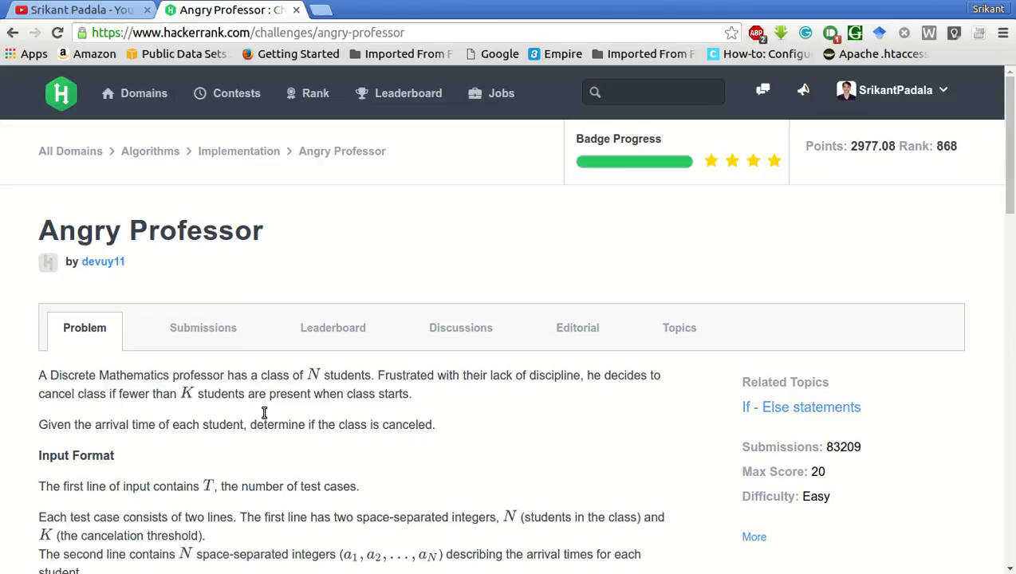
mouse_move(482, 423)
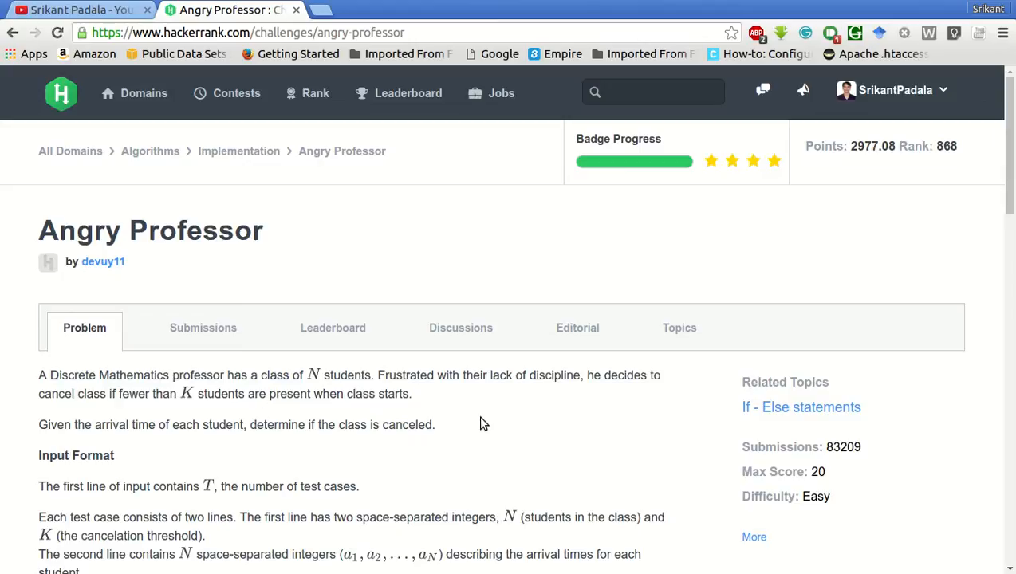
Step: Review the Constraints and Sample Input, highlighting the test count and the threshold value 3
scroll(down, 3)
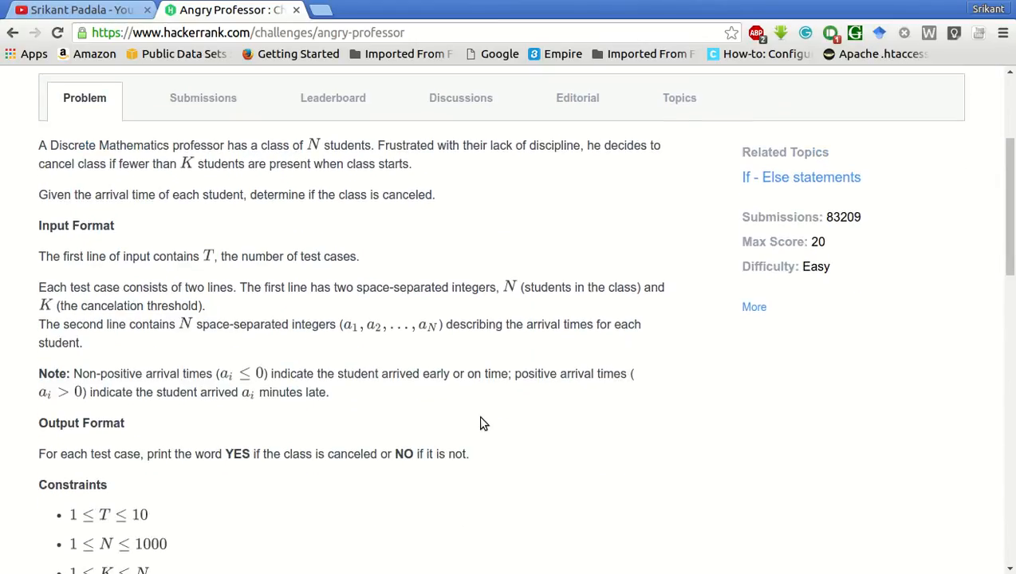
scroll(down, 3)
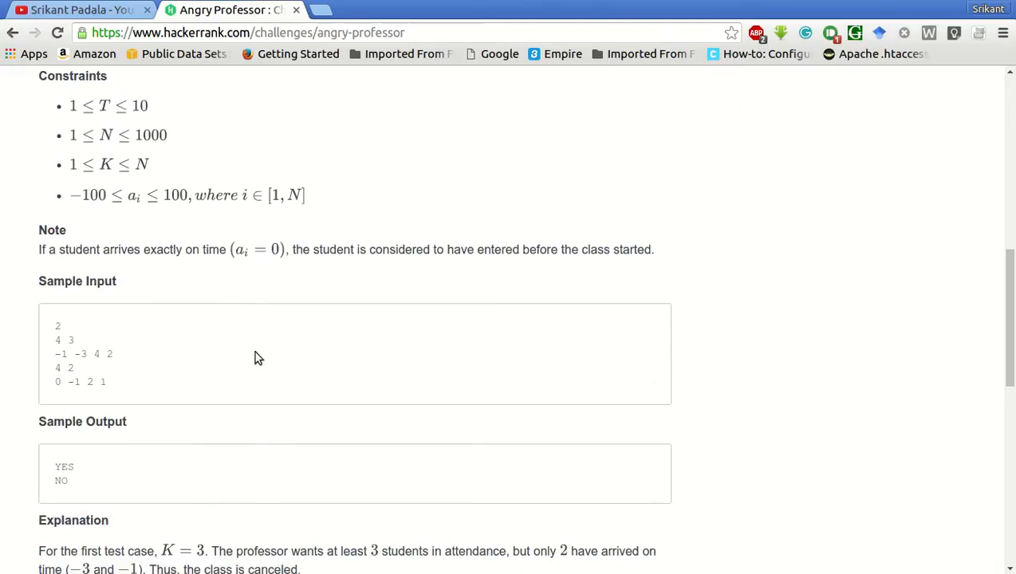
double_click(58, 326)
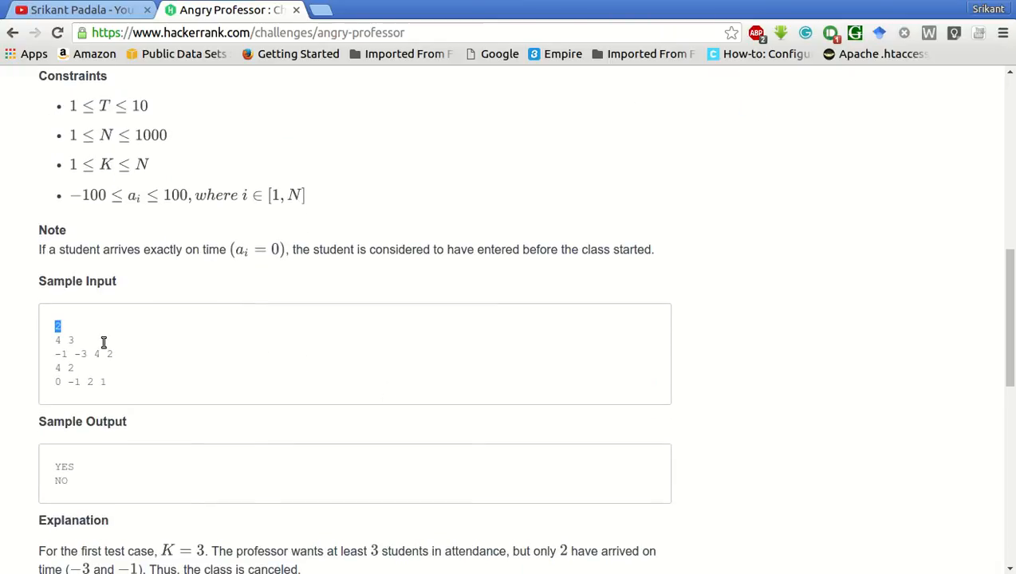
mouse_move(93, 364)
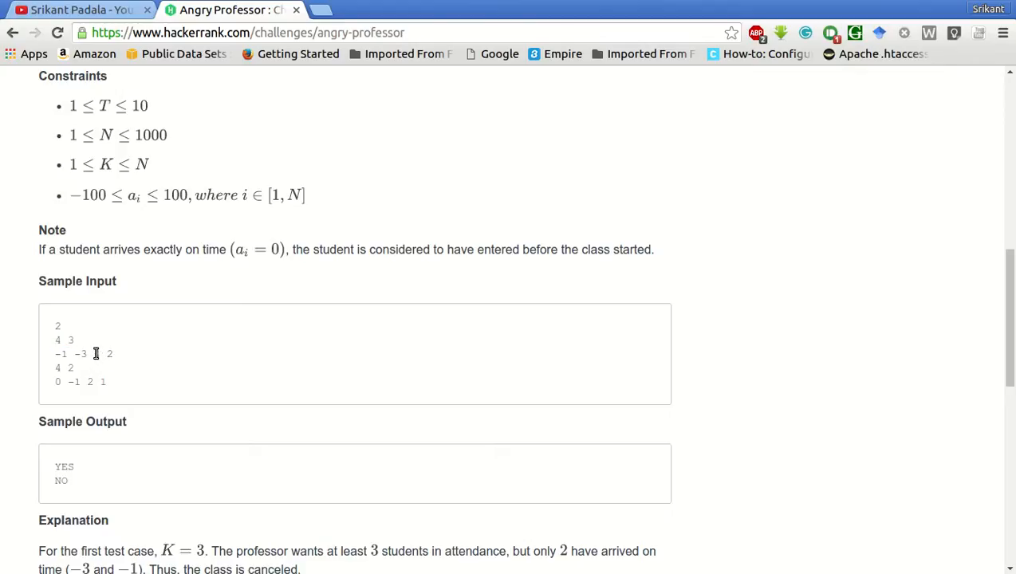
mouse_move(98, 358)
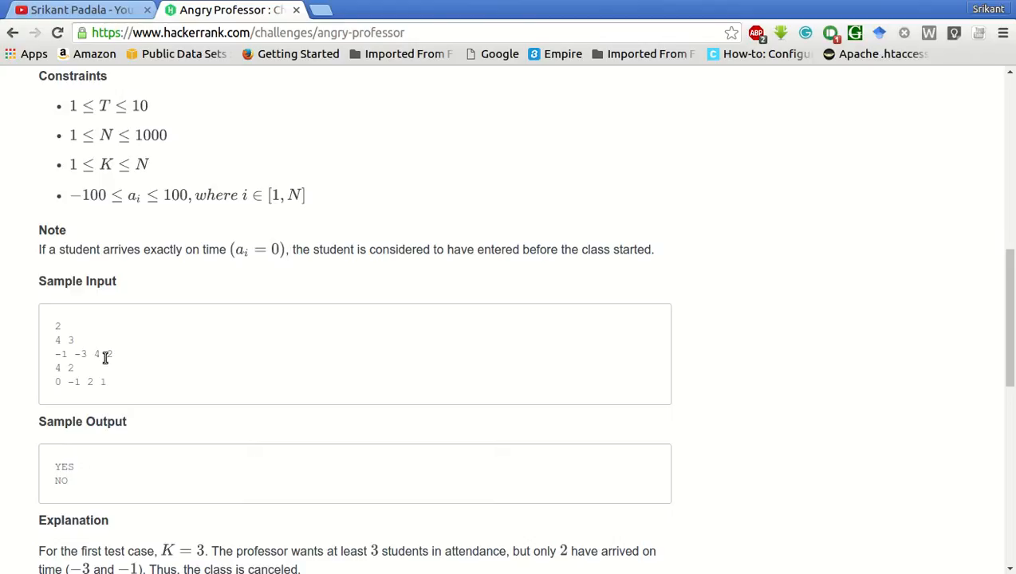
double_click(70, 340)
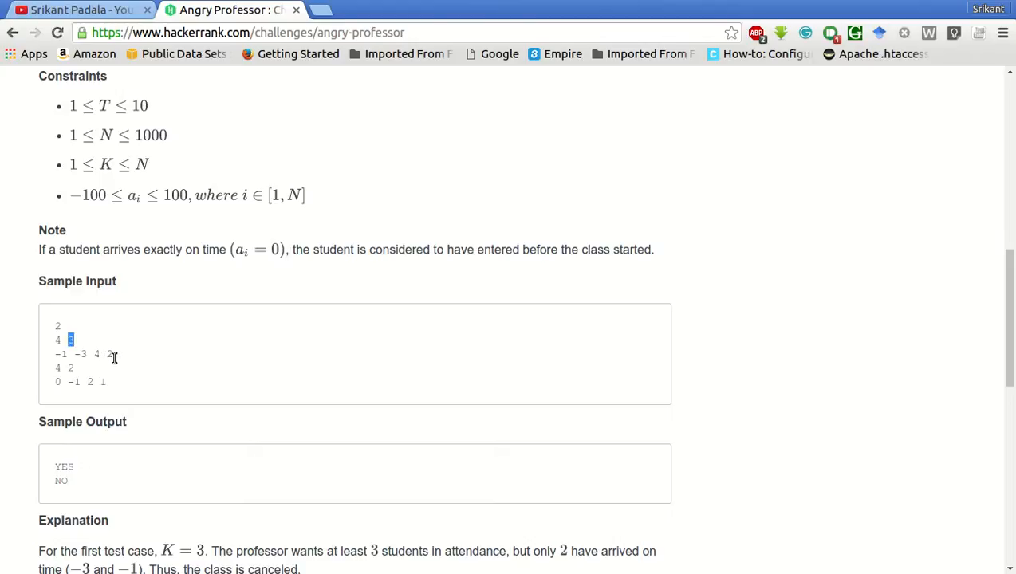
mouse_move(93, 373)
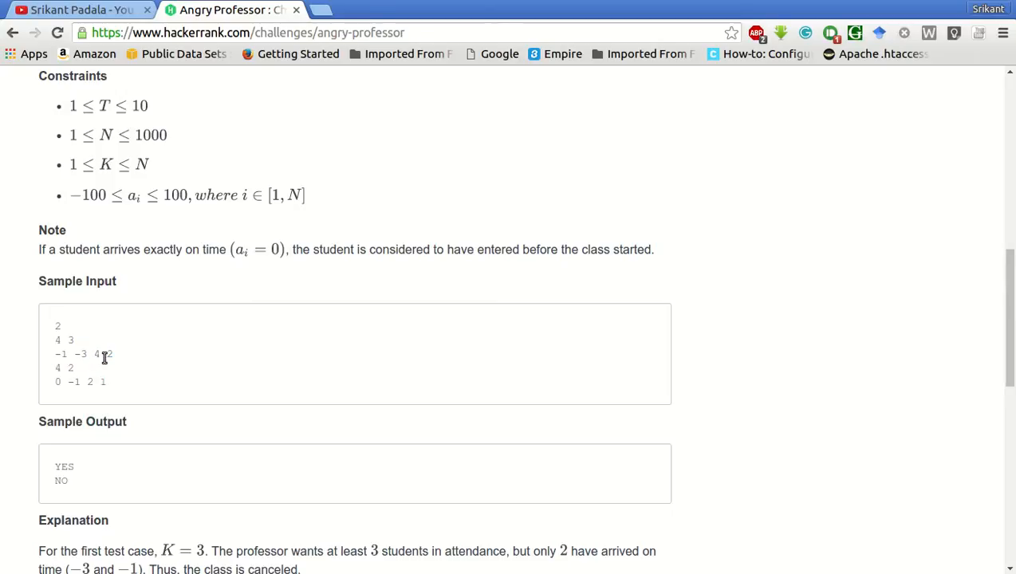
double_click(71, 338)
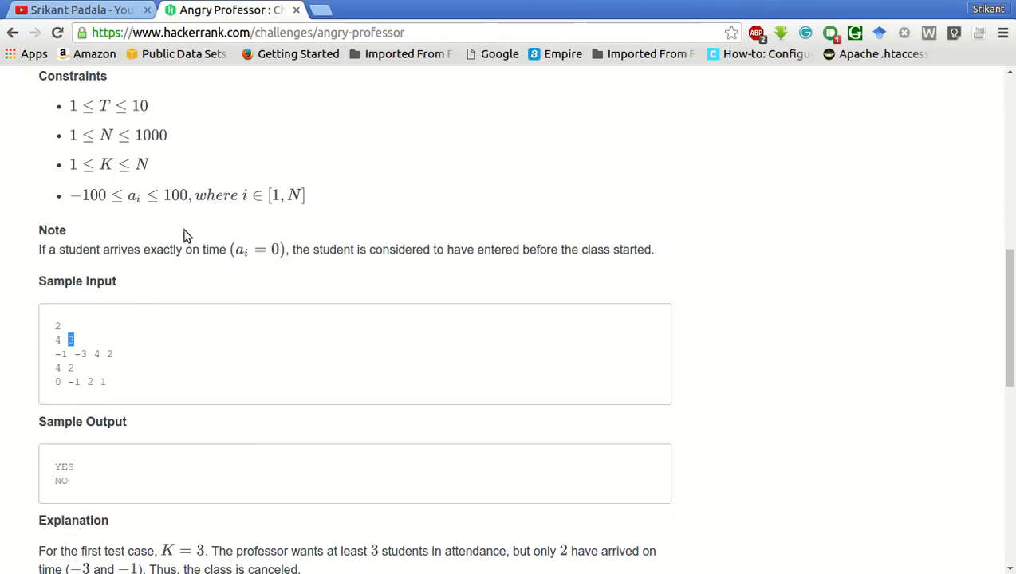
mouse_move(243, 268)
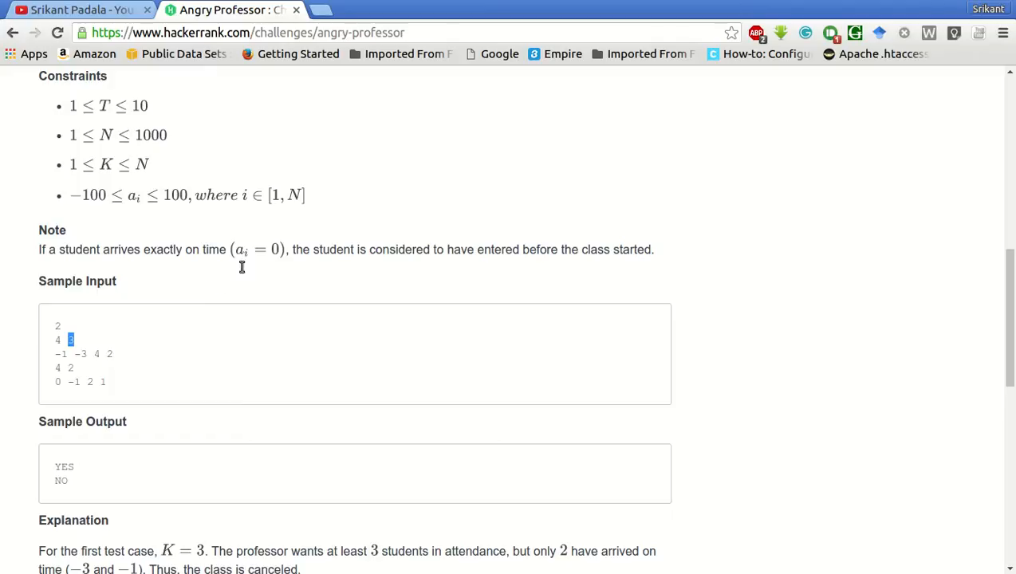
mouse_move(329, 270)
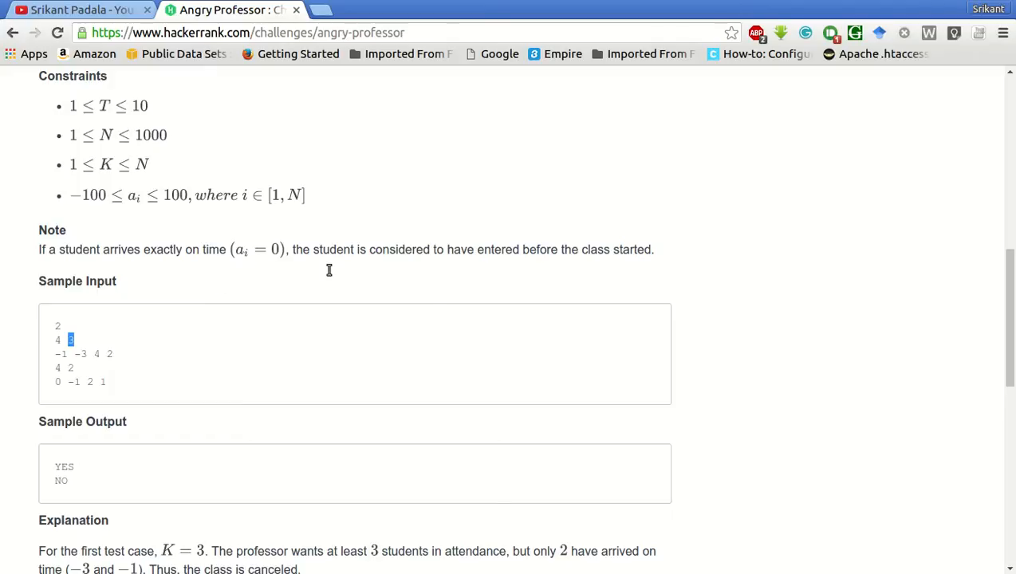
mouse_move(645, 269)
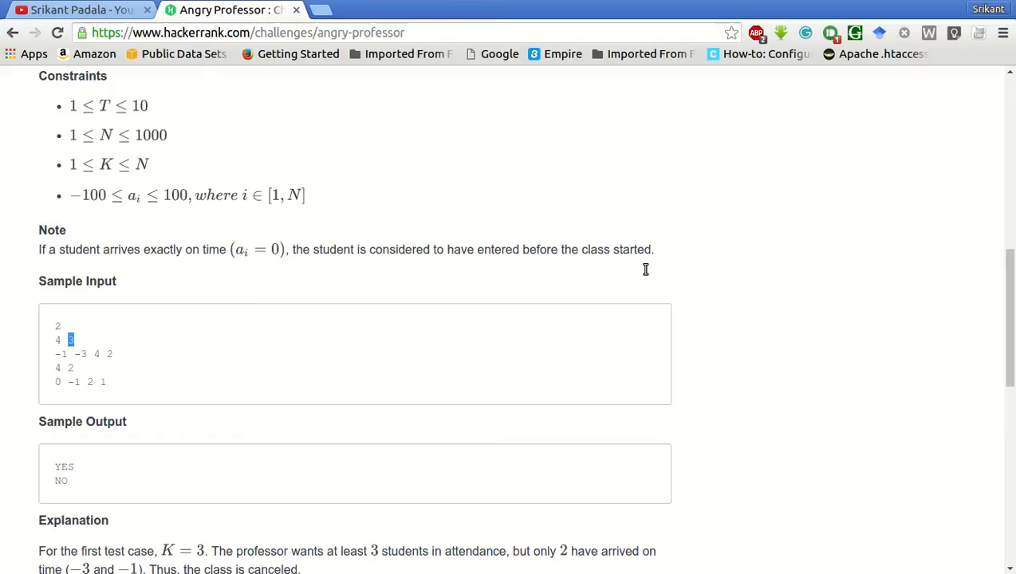
mouse_move(115, 389)
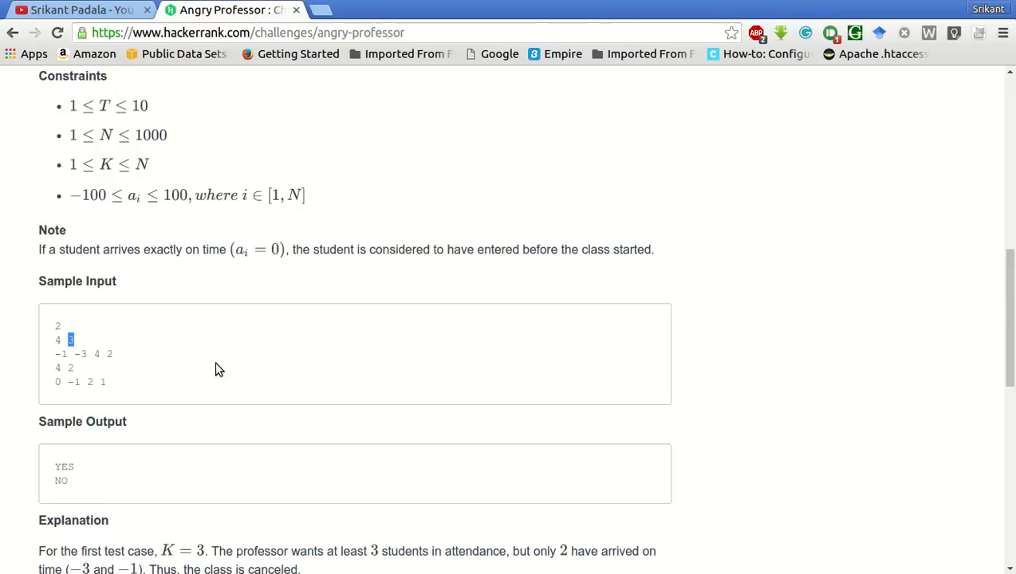
Step: Reach the Current Buffer editor with the C++ starter code and place the cursor in it
scroll(down, 3)
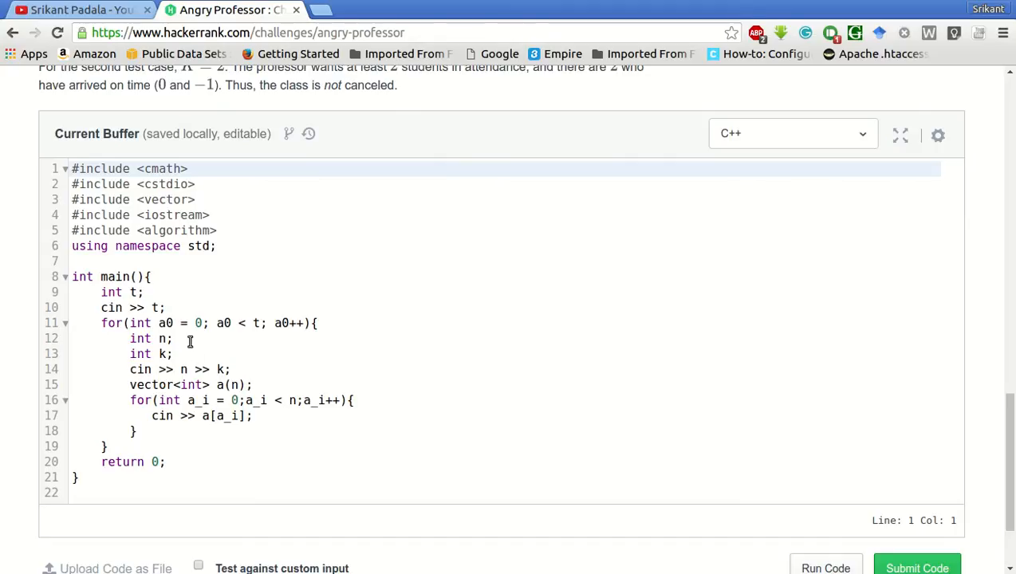
click(154, 307)
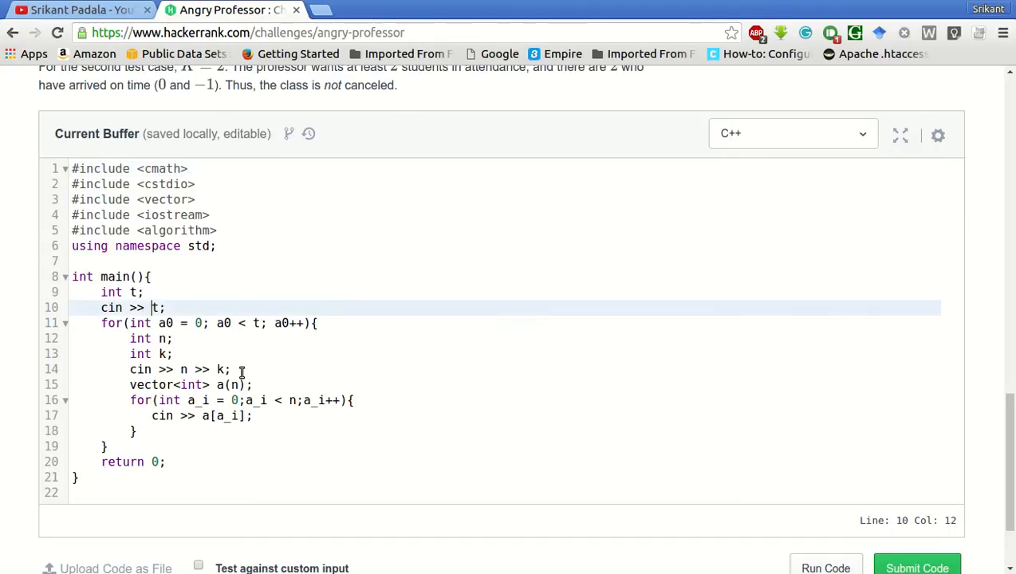
mouse_move(277, 394)
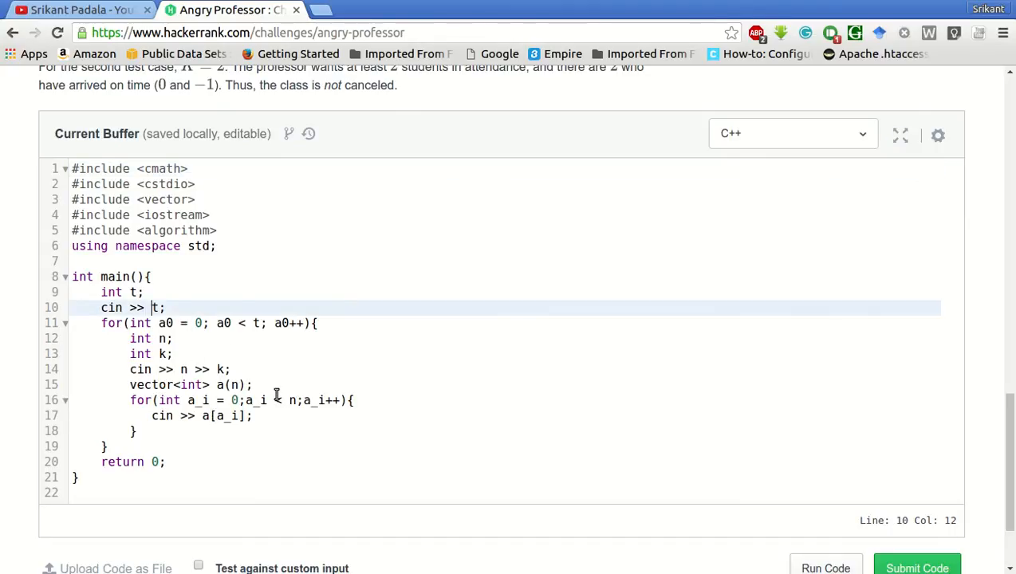
mouse_move(284, 407)
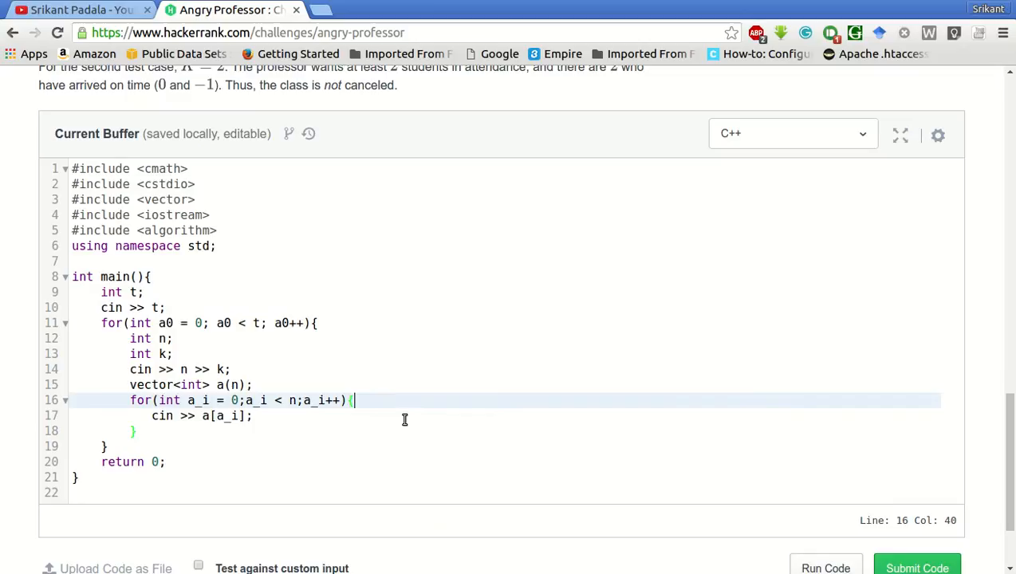
mouse_move(198, 313)
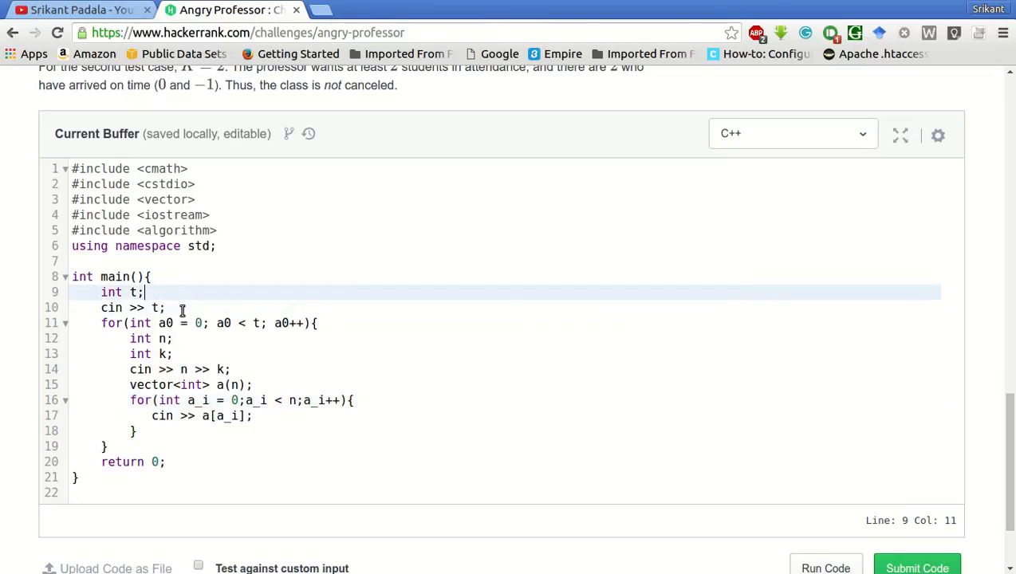
Step: Change 'int t;' to 'int t,count;' and add 'count = 0;' before the inner loop
text(,count)
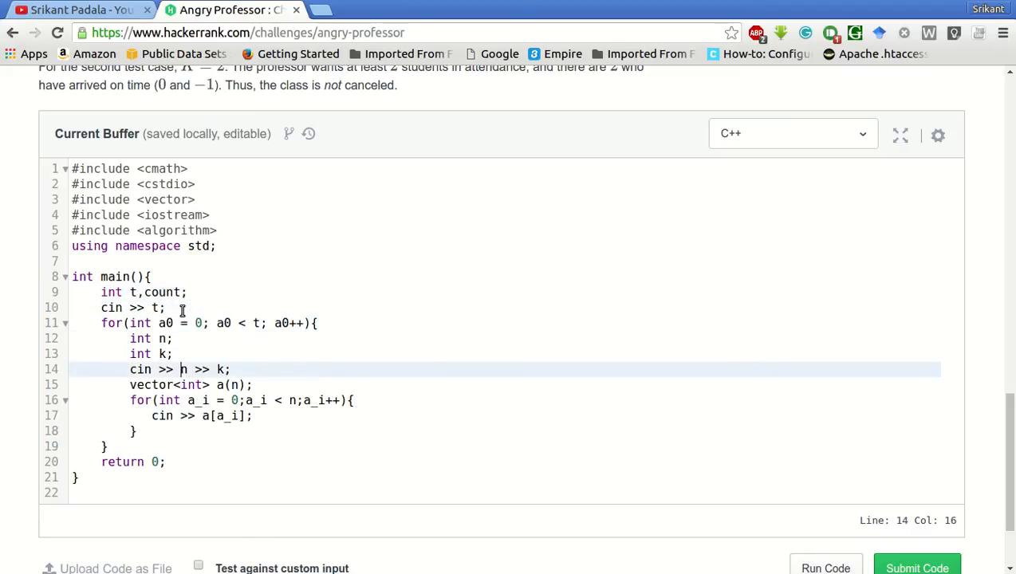
text(n)
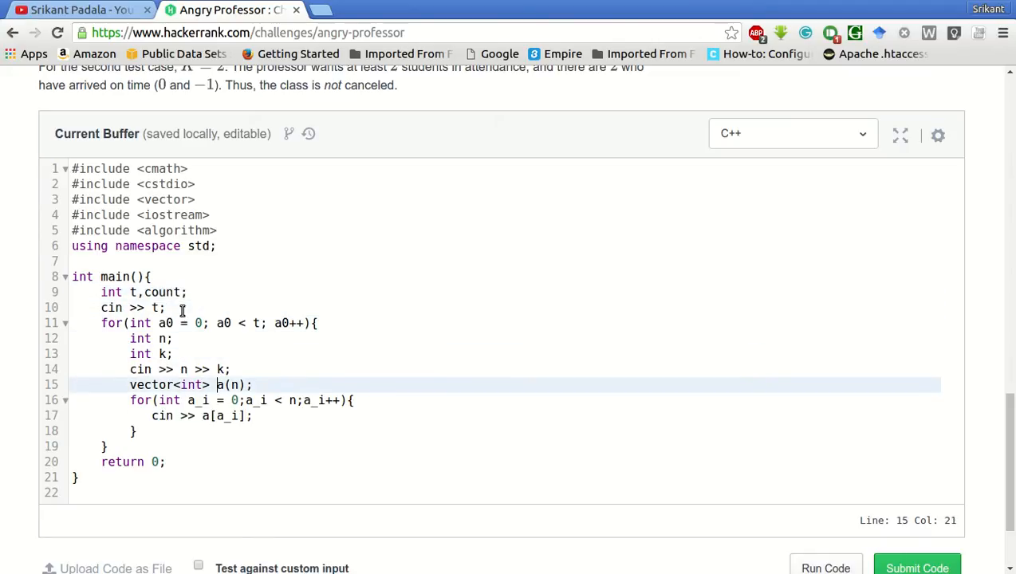
text(count = 0;)
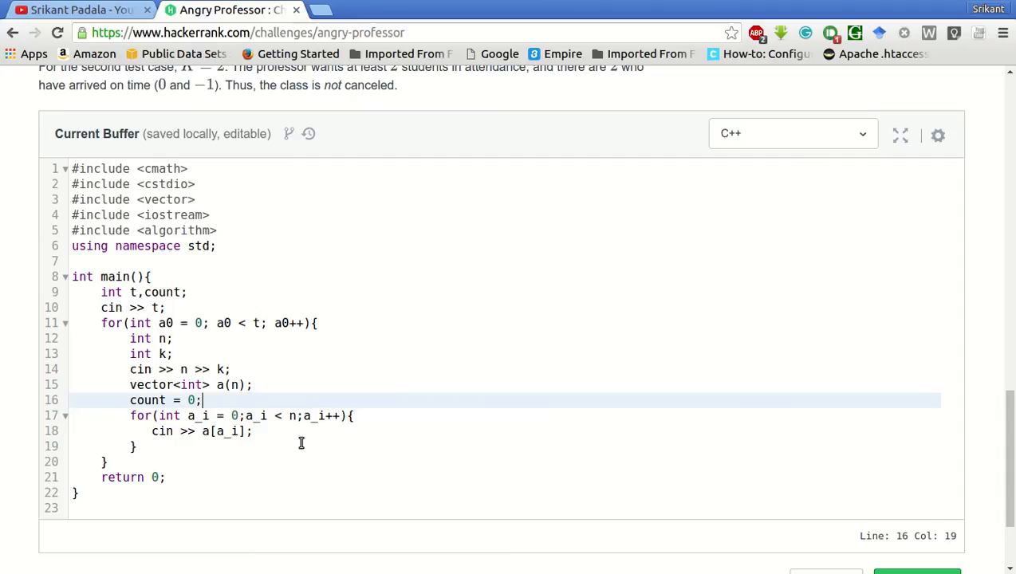
Step: Add 'if(a[a_i] <= 0) count++;' inside the inner loop, correcting the mistyped index
click(254, 431)
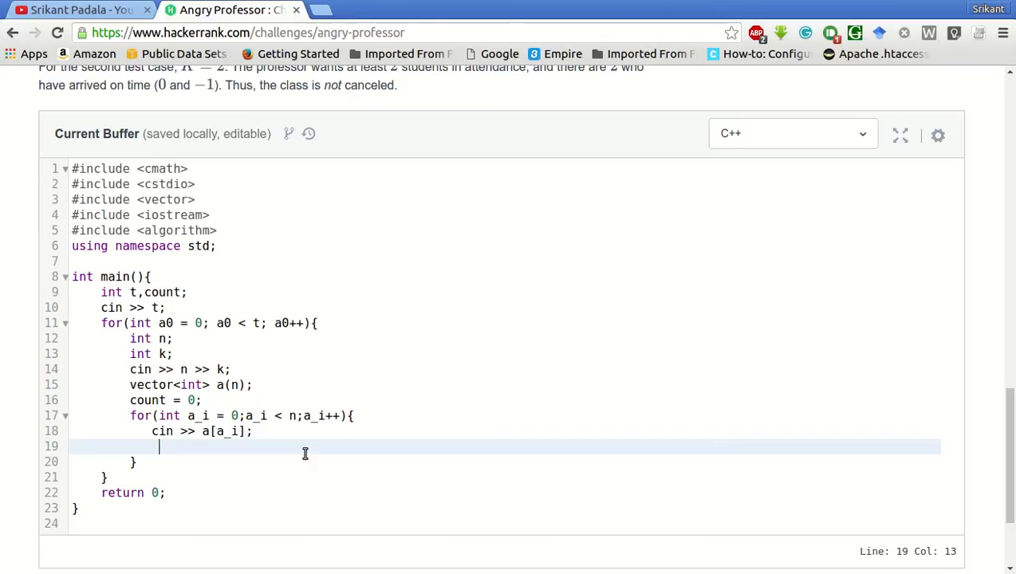
text(if)
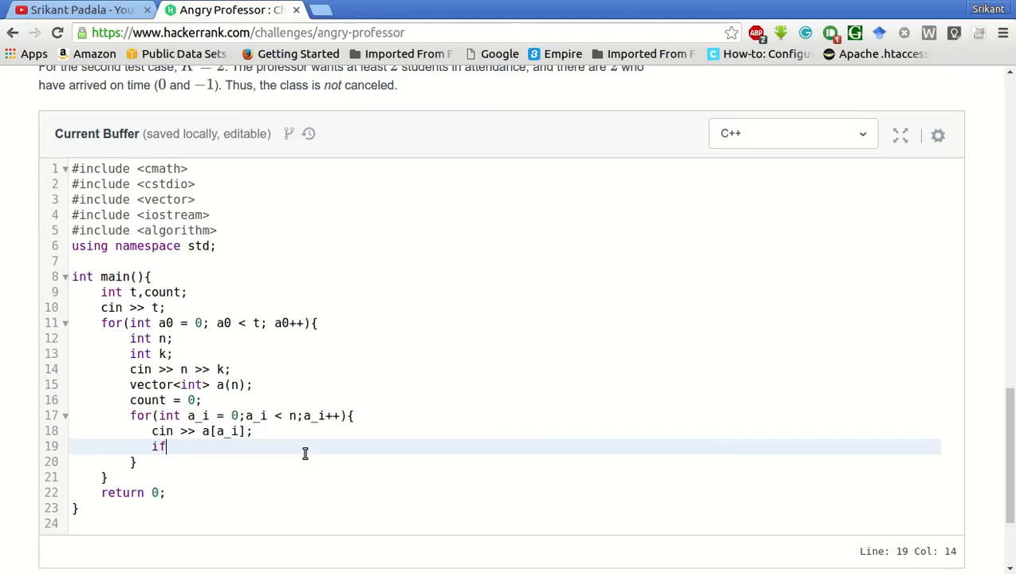
text(()
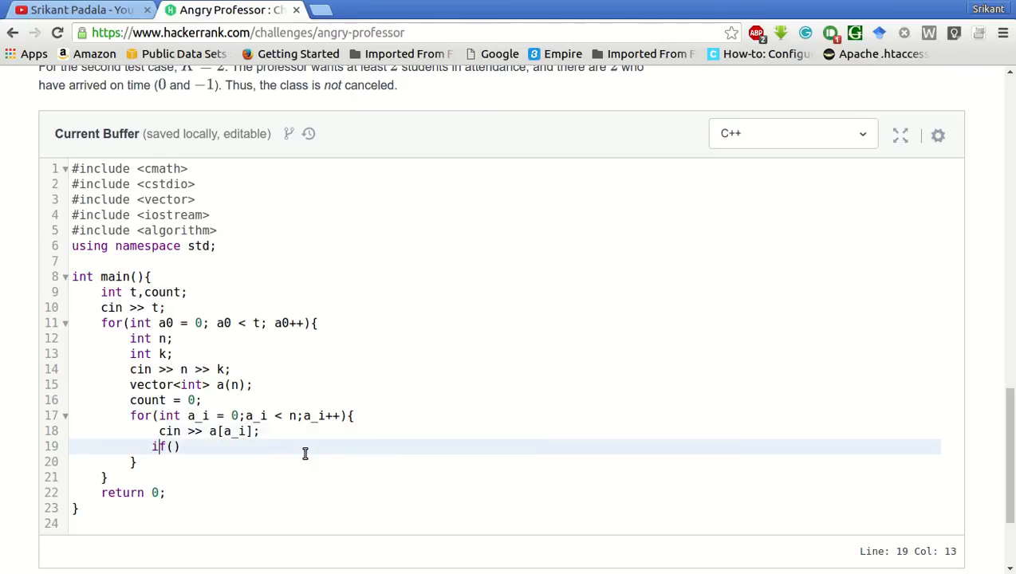
key(Home)
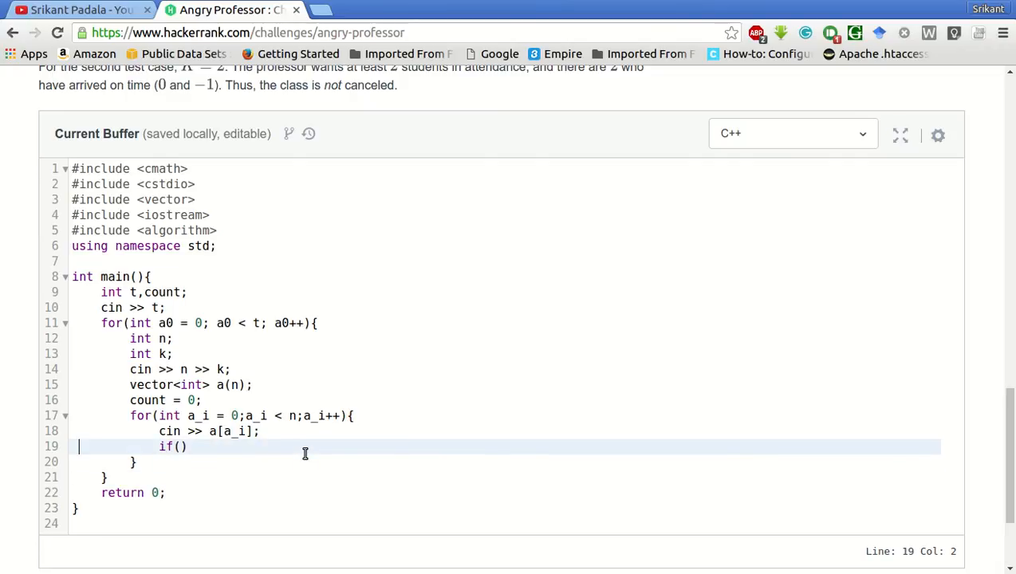
text(a[)
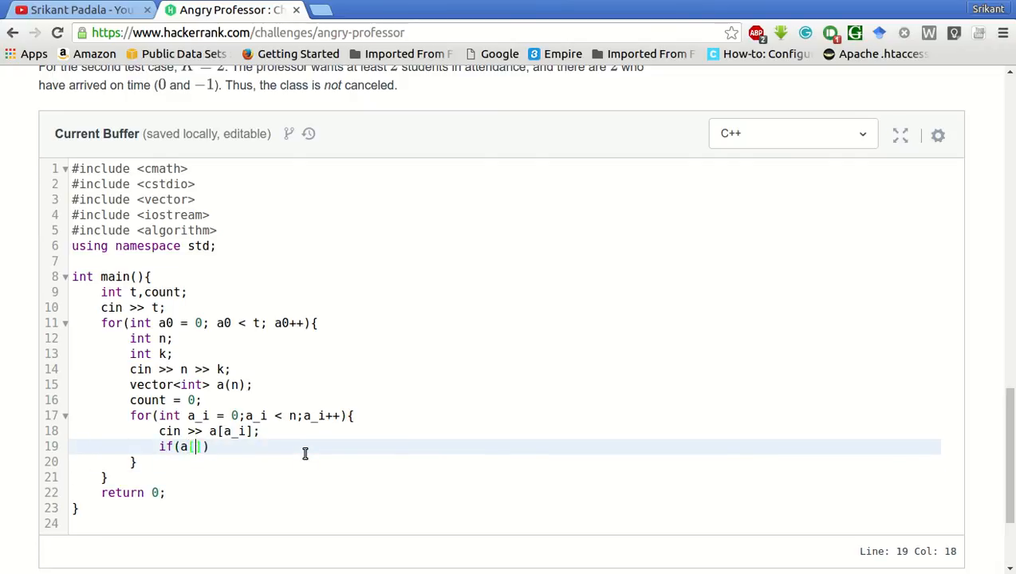
text(i)
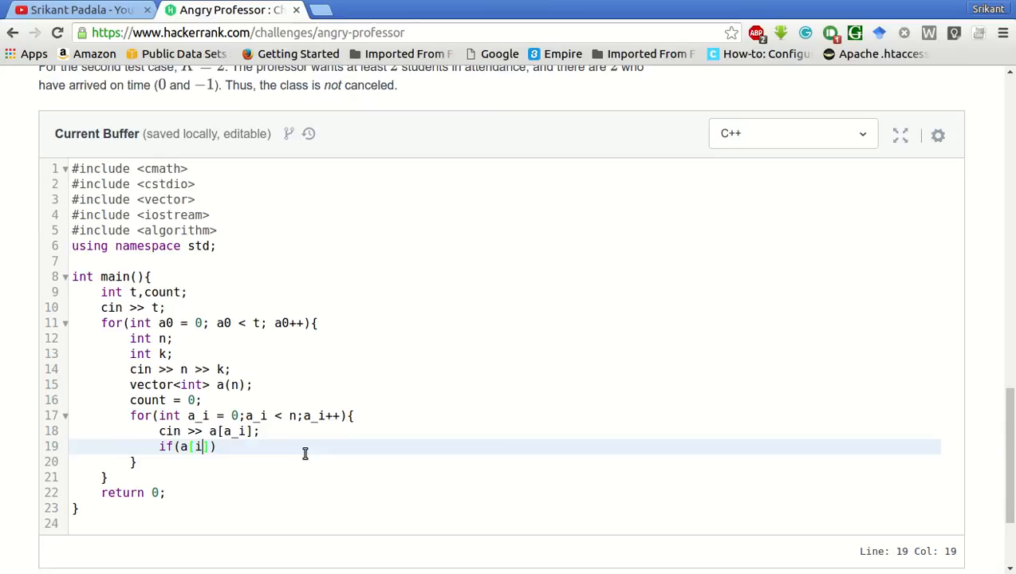
key(Backspace)
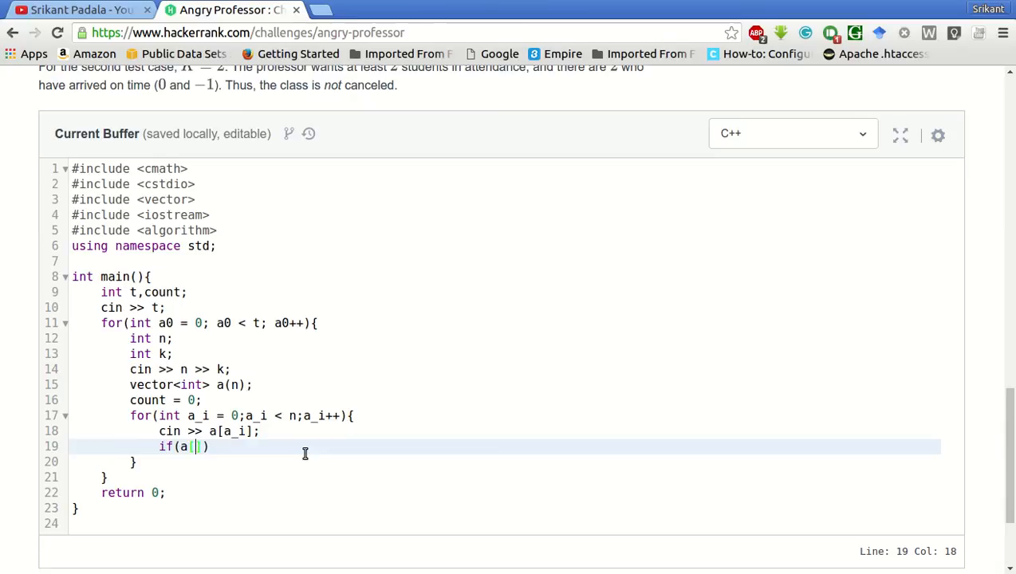
text(a_i)
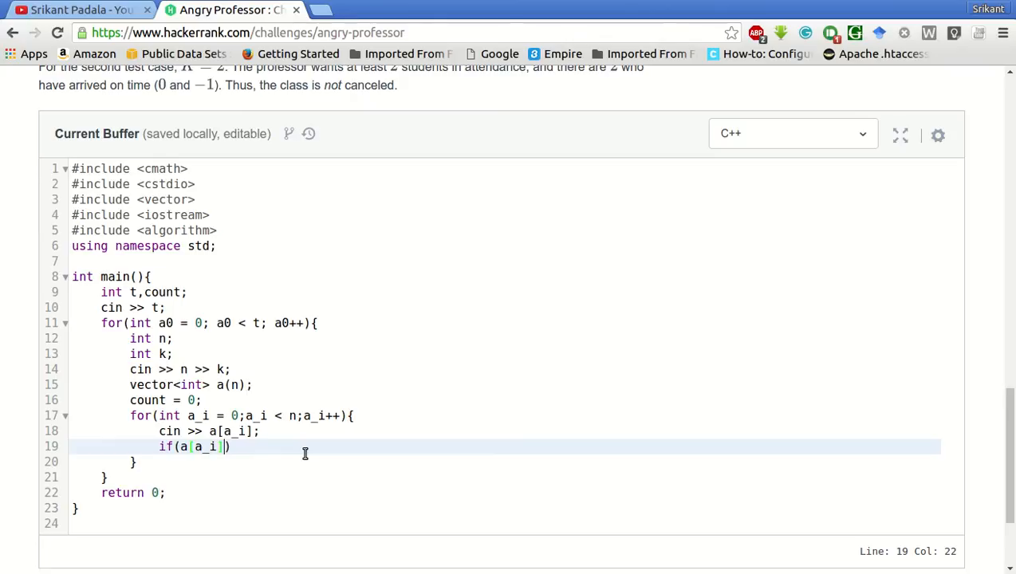
text(" ")
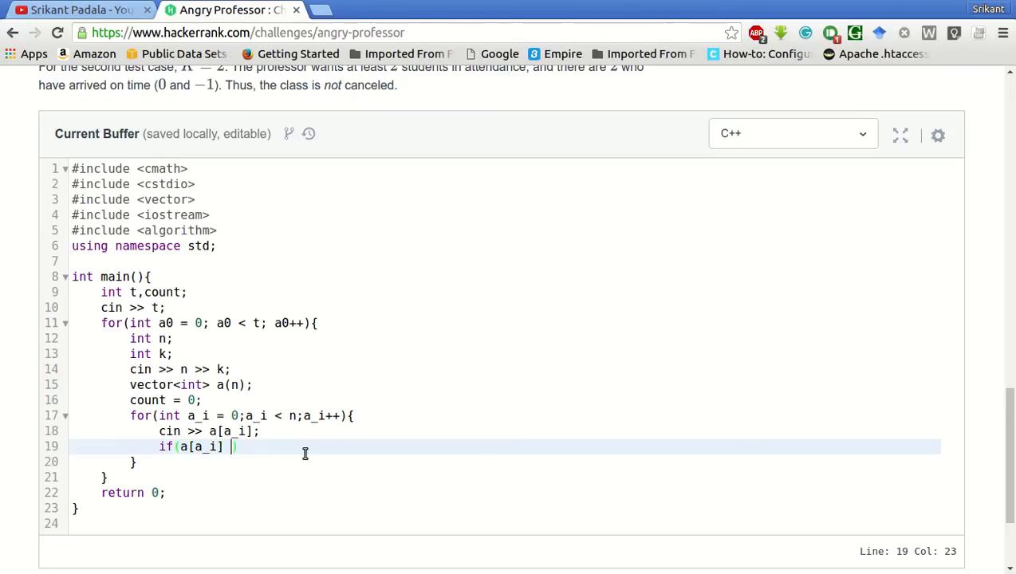
text(<=)
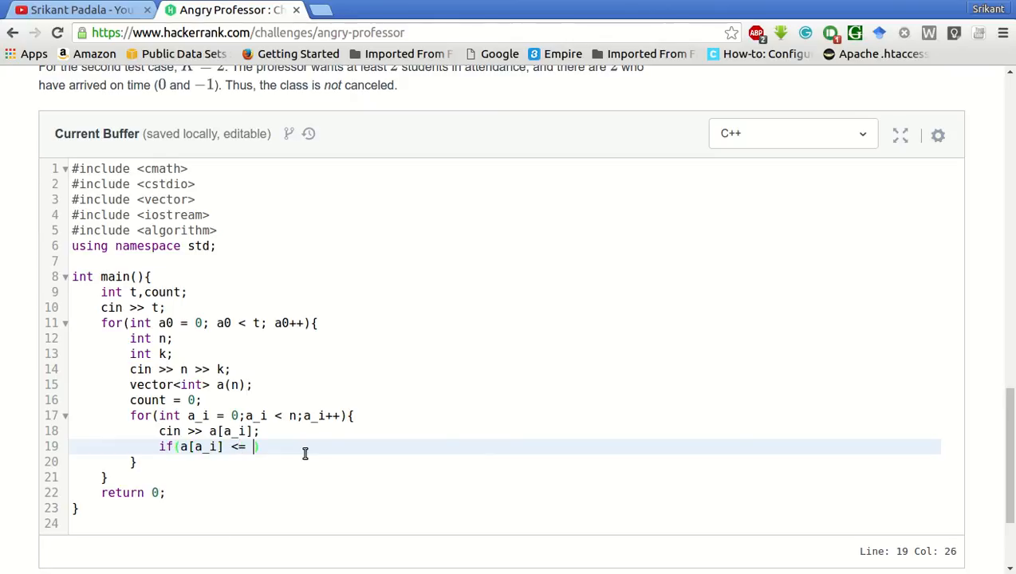
text(0) count)
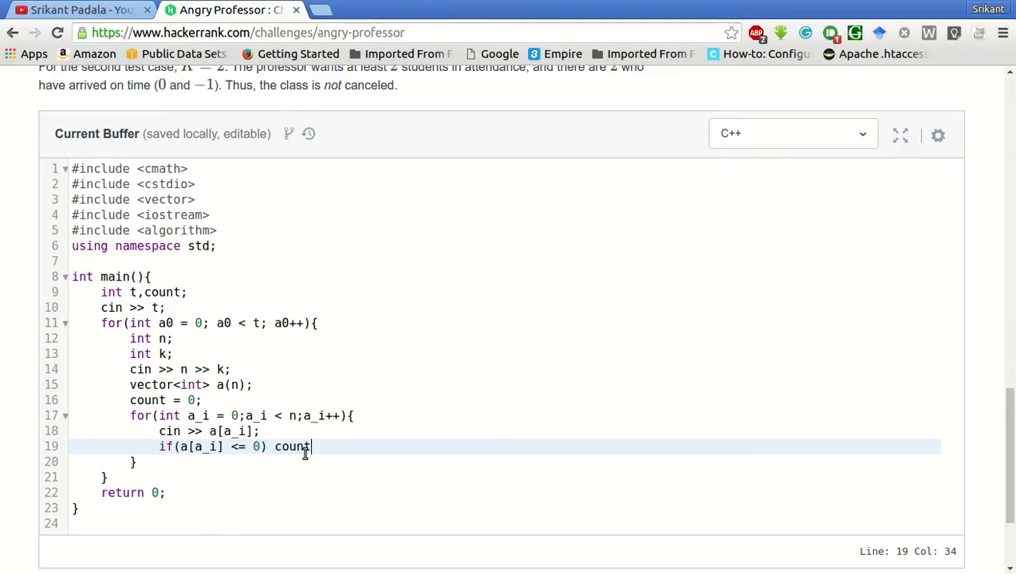
text(++;)
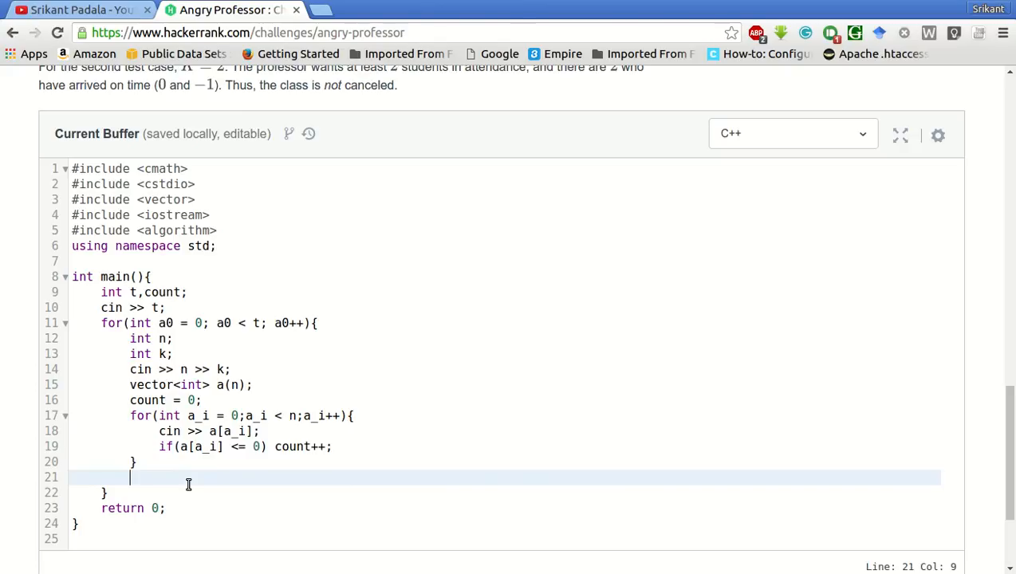
Step: Write 'if(count >= k) cout << "NO" << endl; else' after the inner loop
text(if(cout)
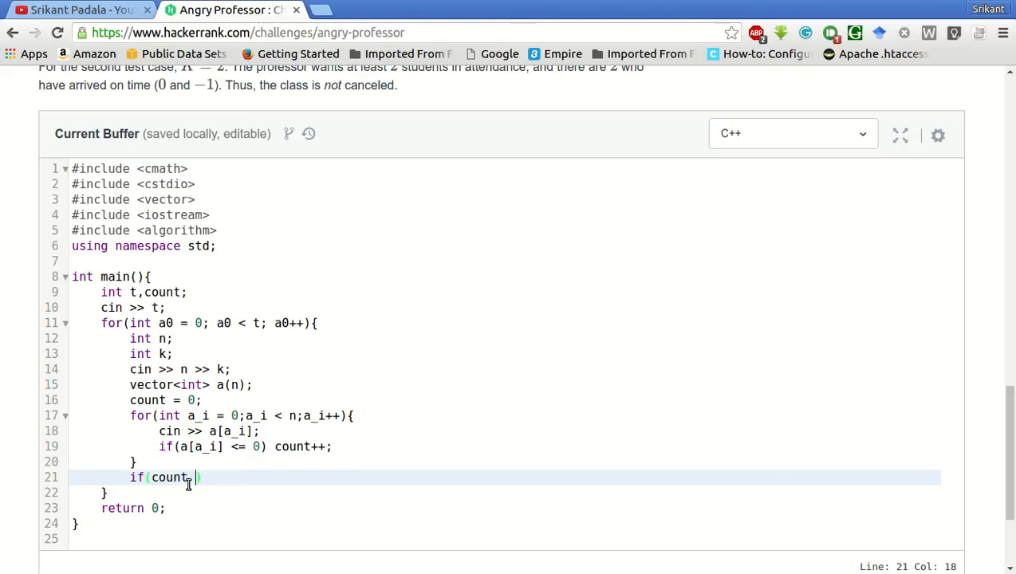
text(>= k))
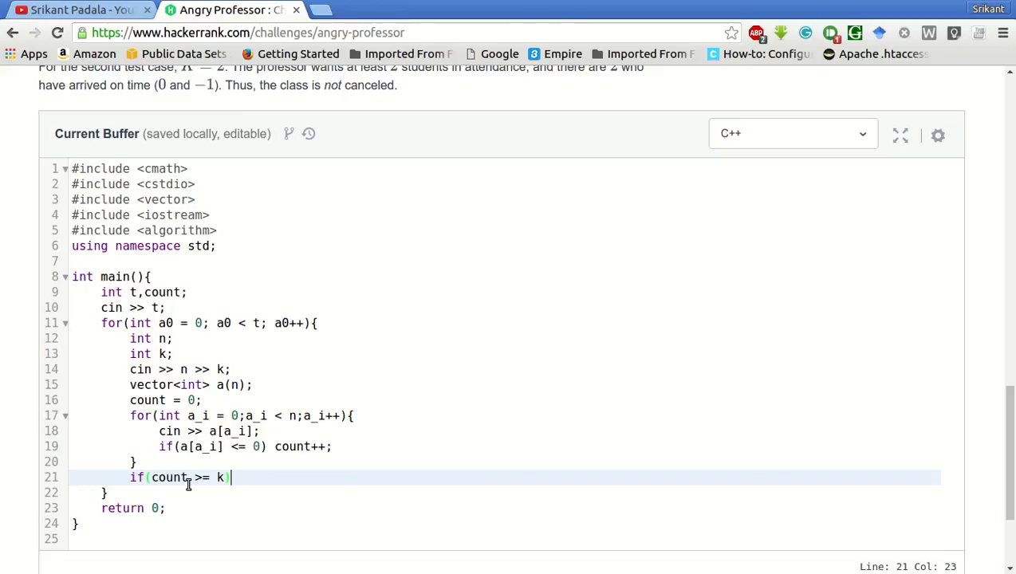
text(cout)
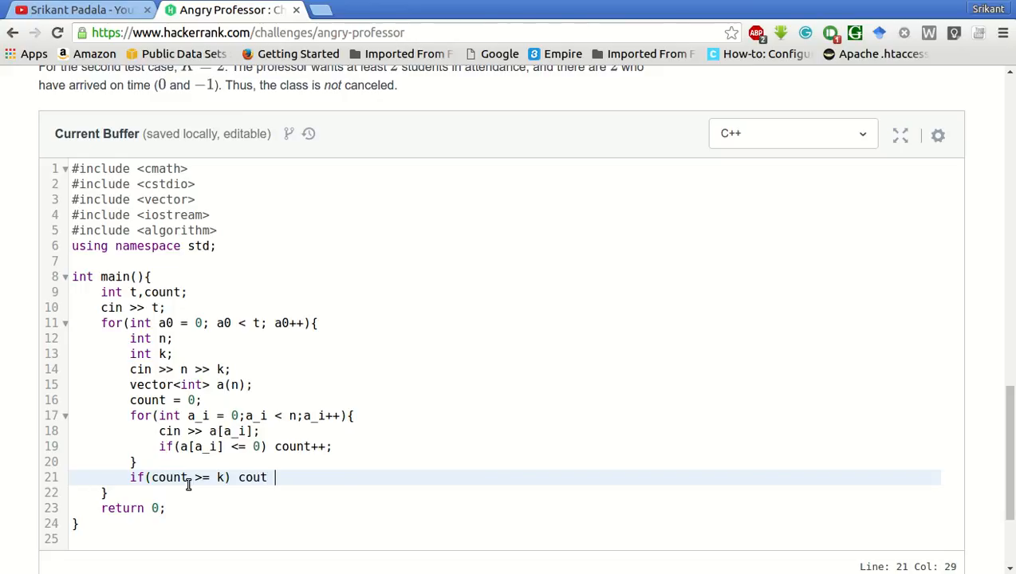
text(<< "No")
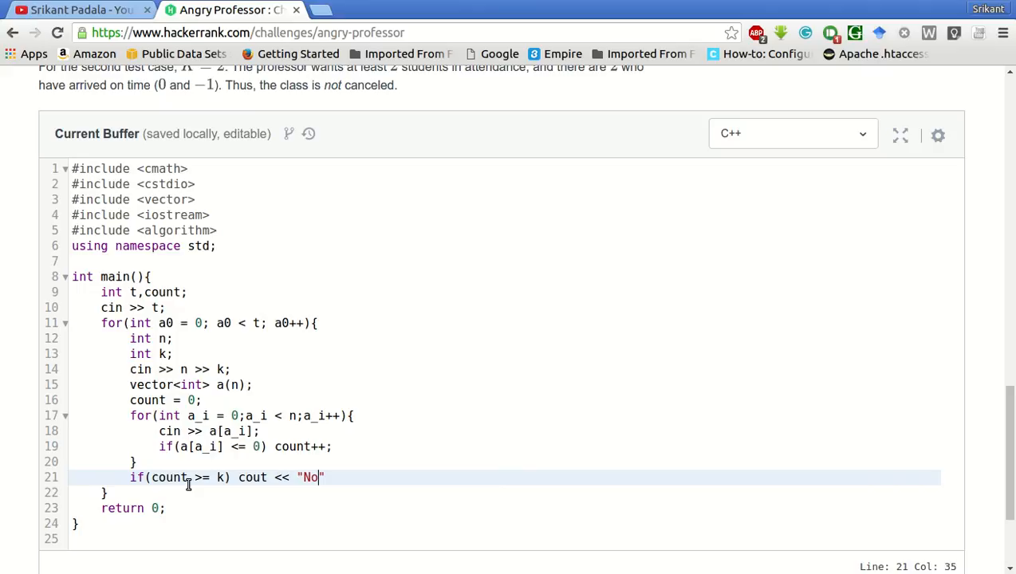
text(O)
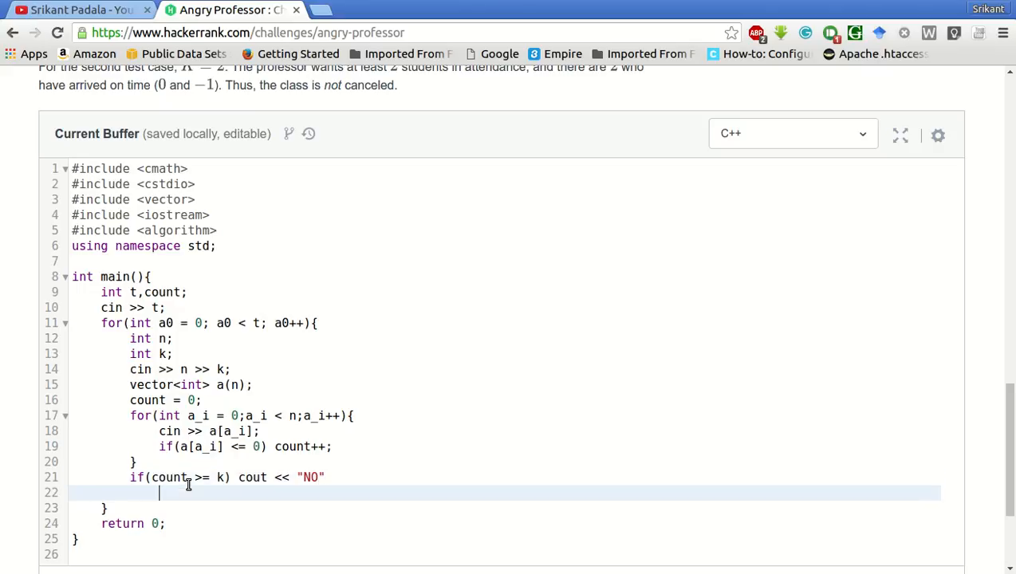
text(l)
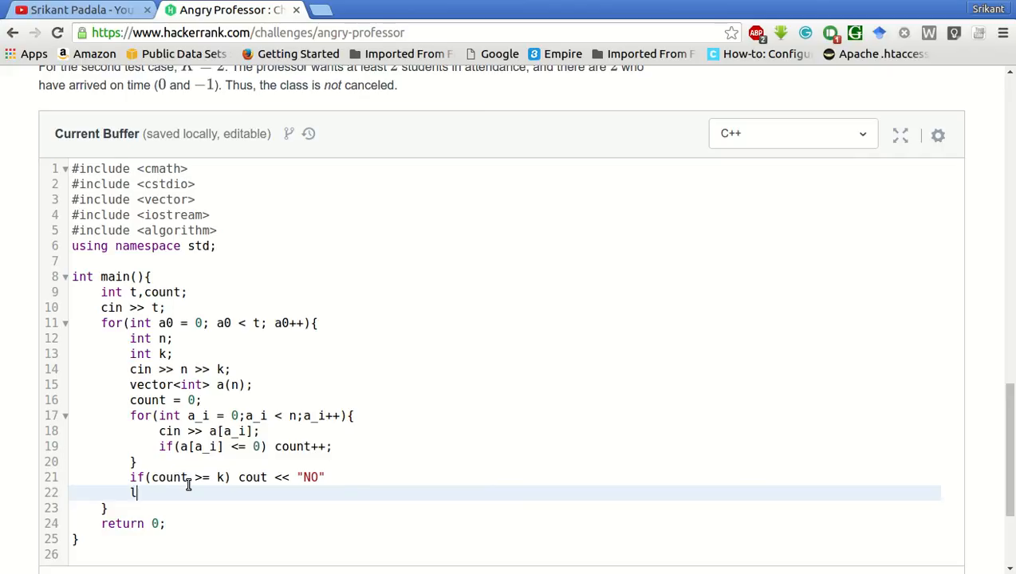
text(es)
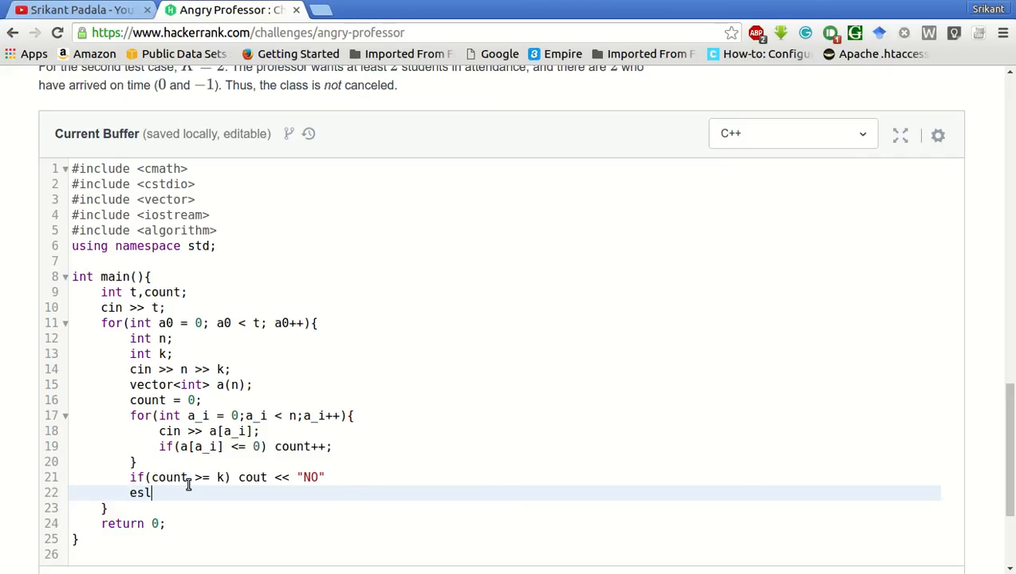
text(e)
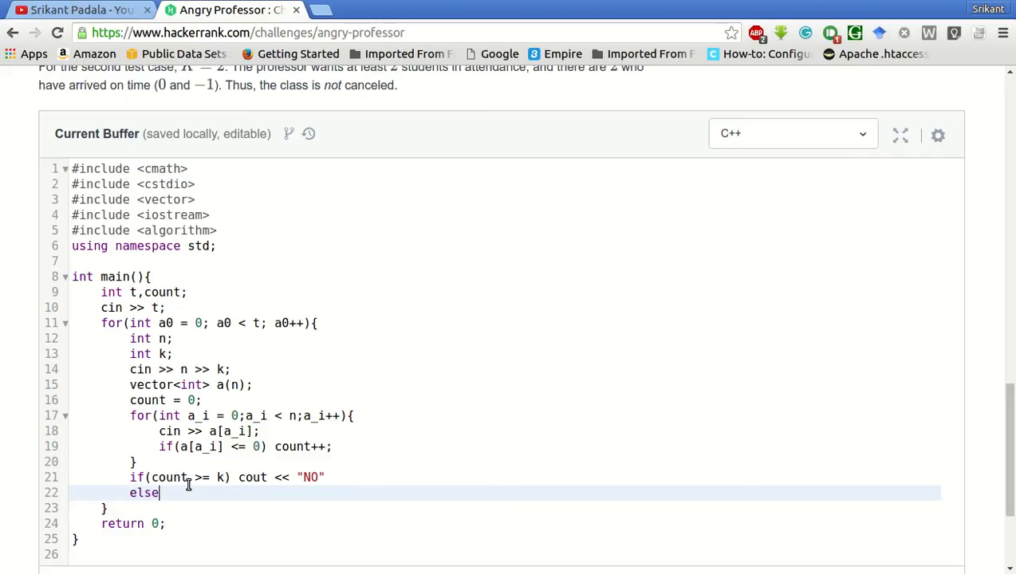
Step: Complete the else branch with 'cout << "YES" << endl;'
text(c)
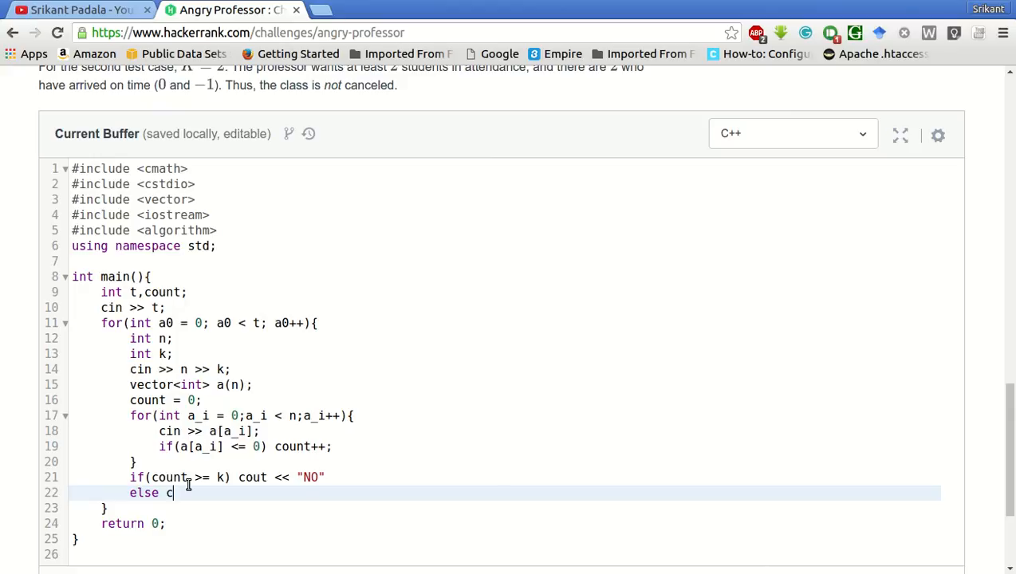
text(out << "YES")
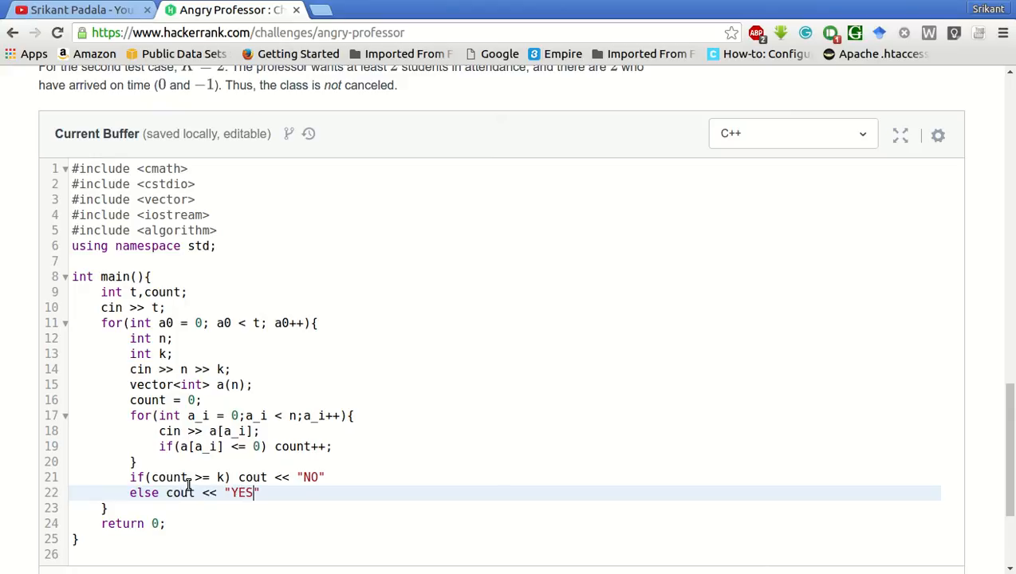
text(;)
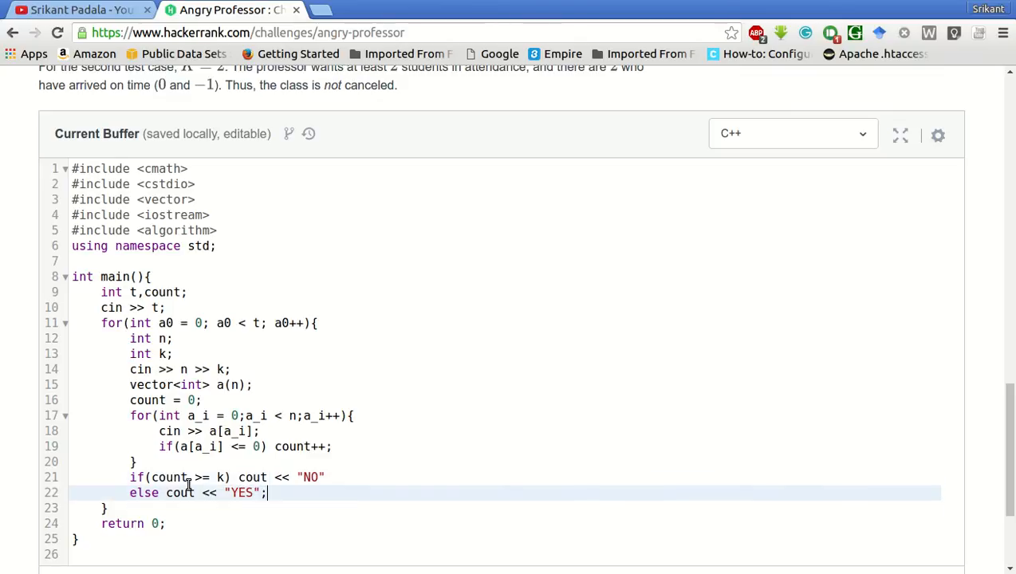
text(<< endl)
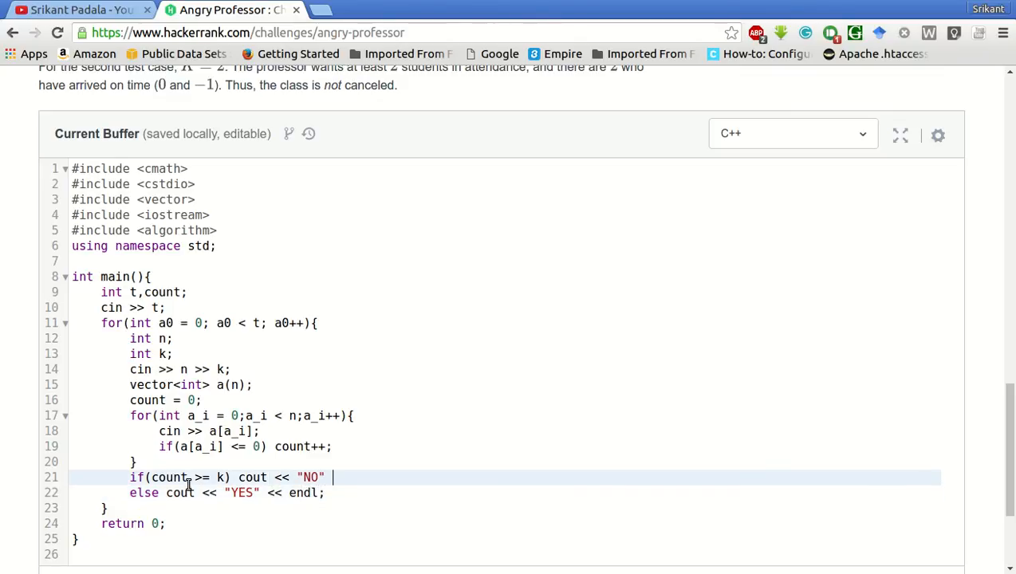
text(<< endl;)
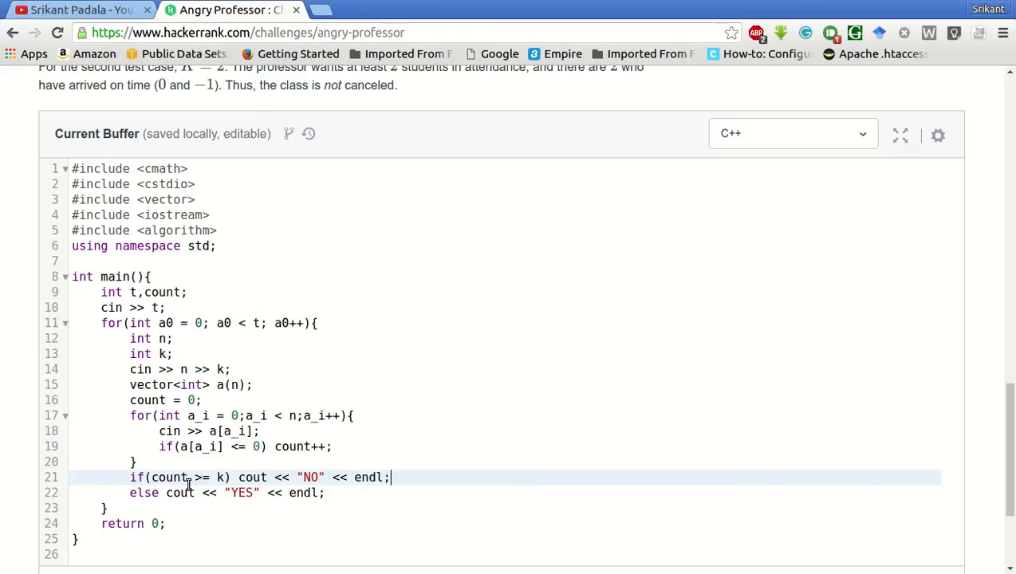
Step: Run the code on the sample input so Testcase 0 is checked
scroll(down, 3)
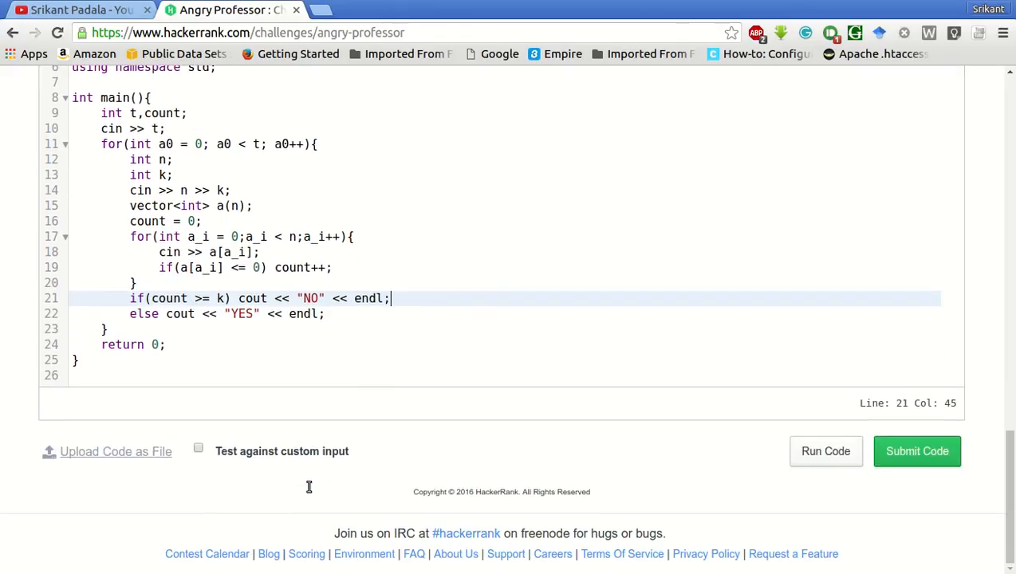
mouse_move(855, 475)
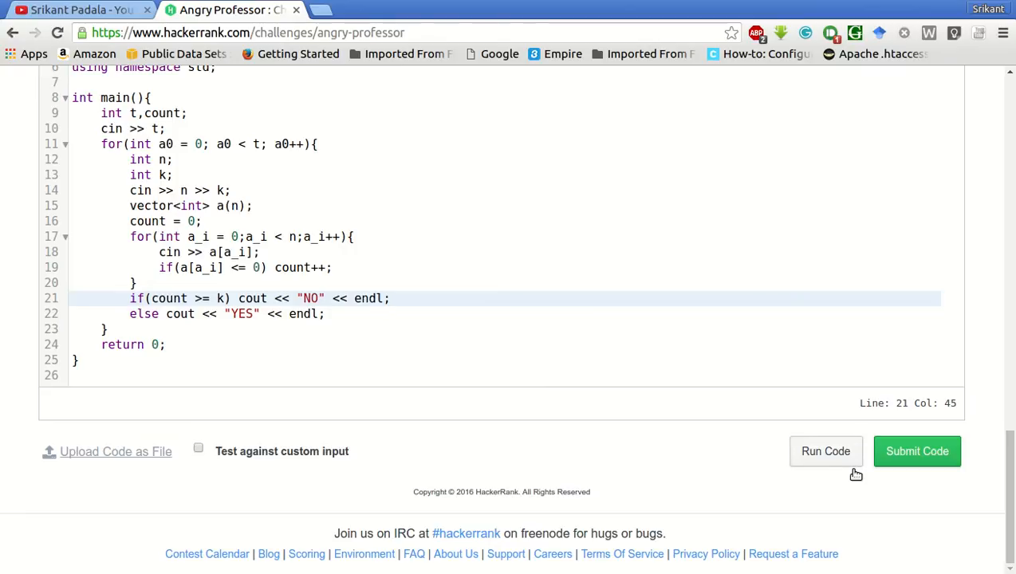
click(826, 449)
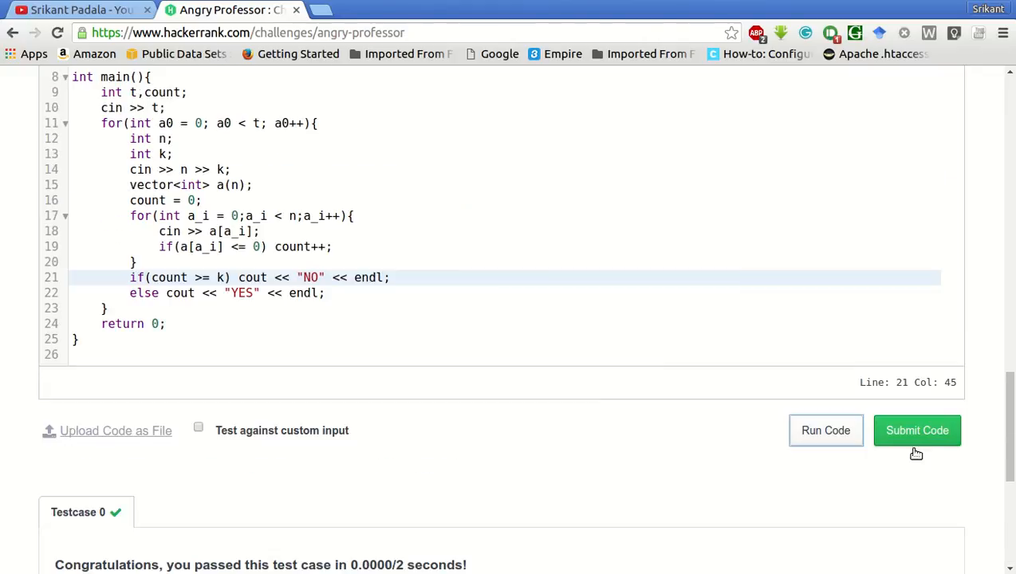
Step: Submit the Angry Professor solution for grading and load its Submissions results
click(918, 431)
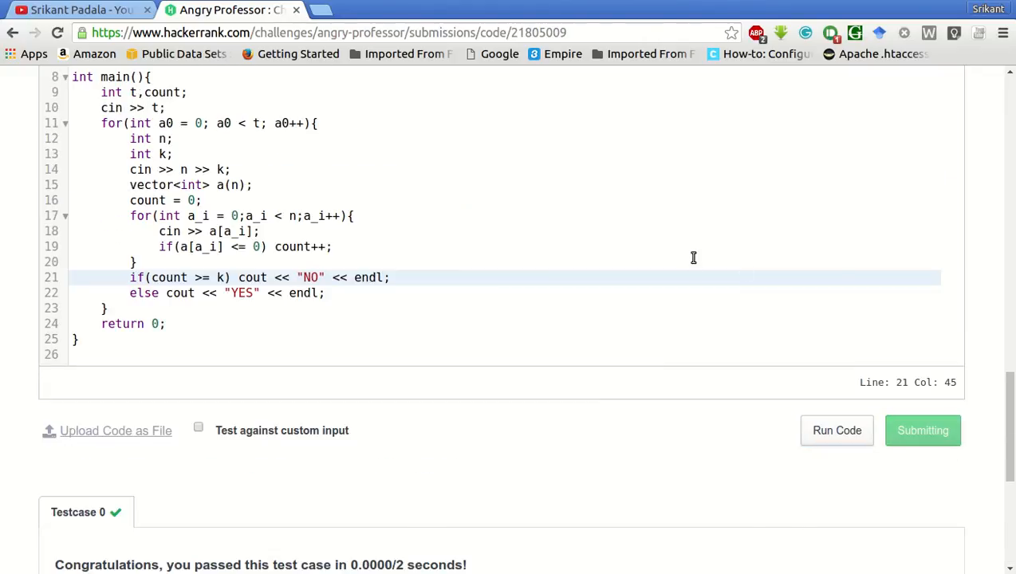
click(922, 431)
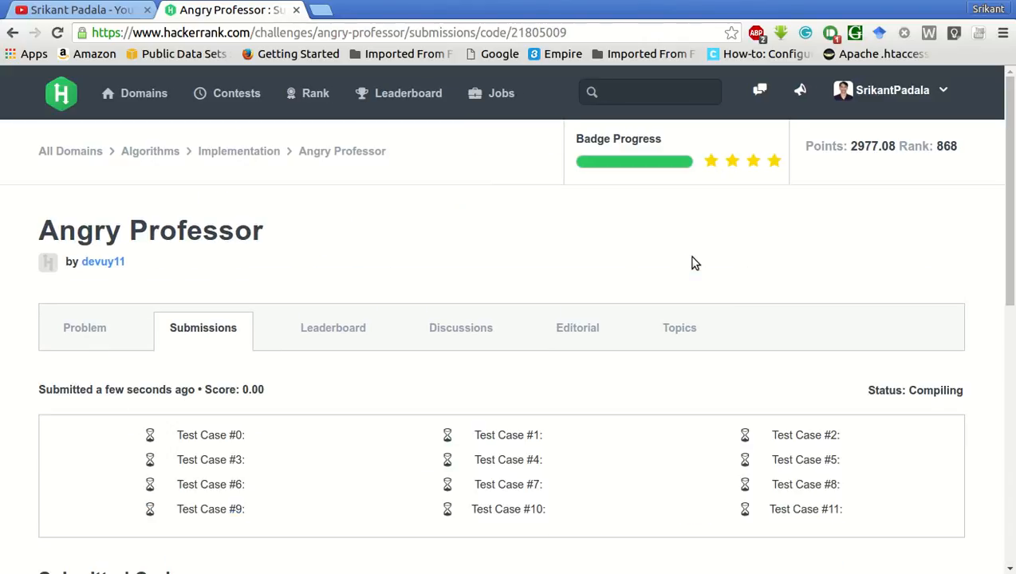
mouse_move(518, 300)
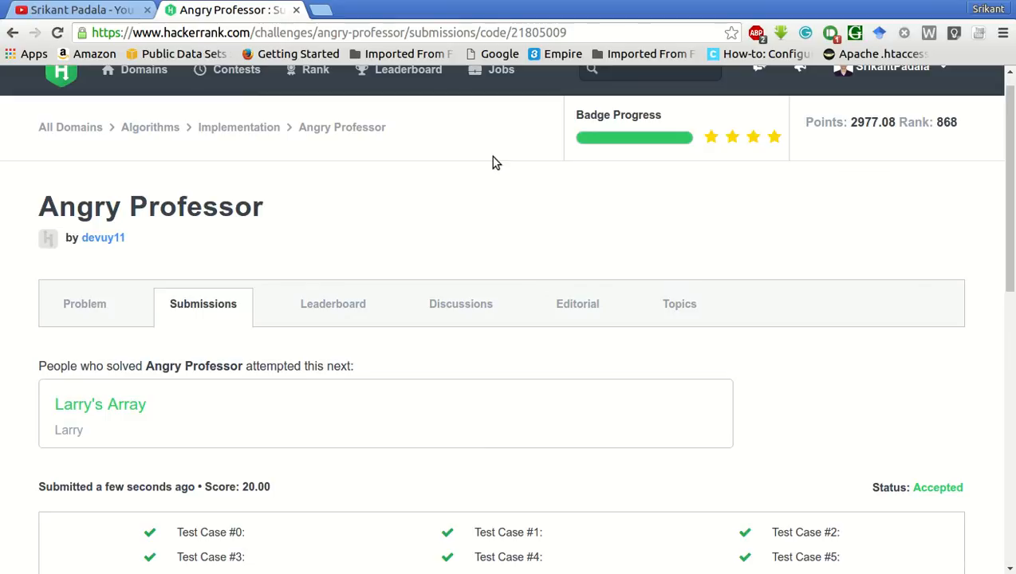
mouse_move(548, 249)
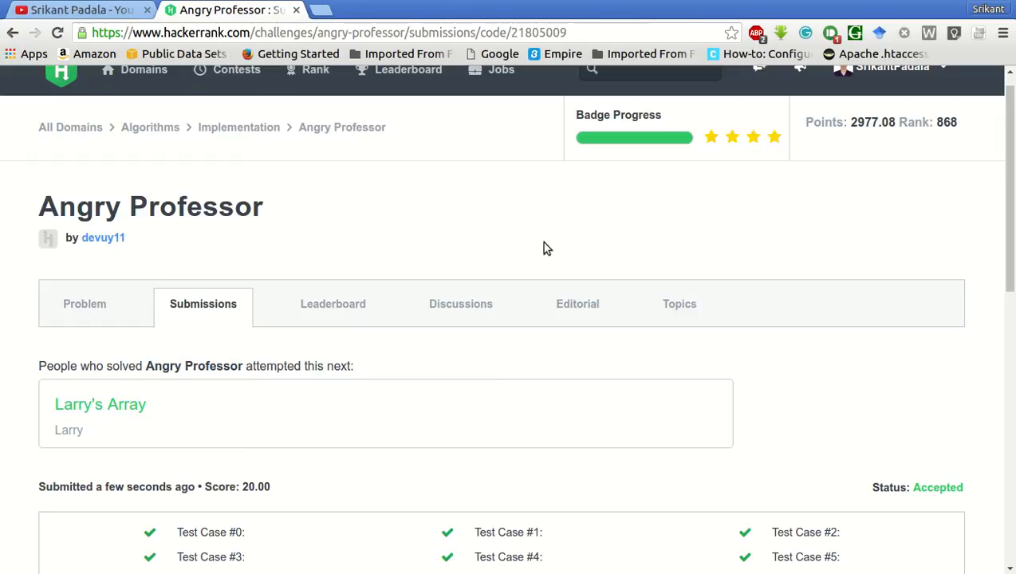
mouse_move(527, 8)
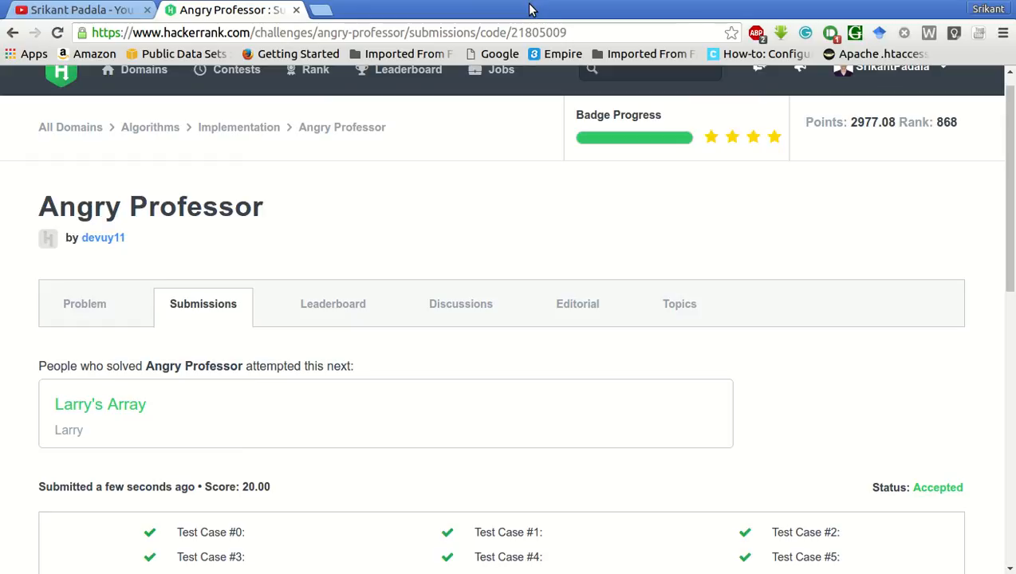
mouse_move(557, 263)
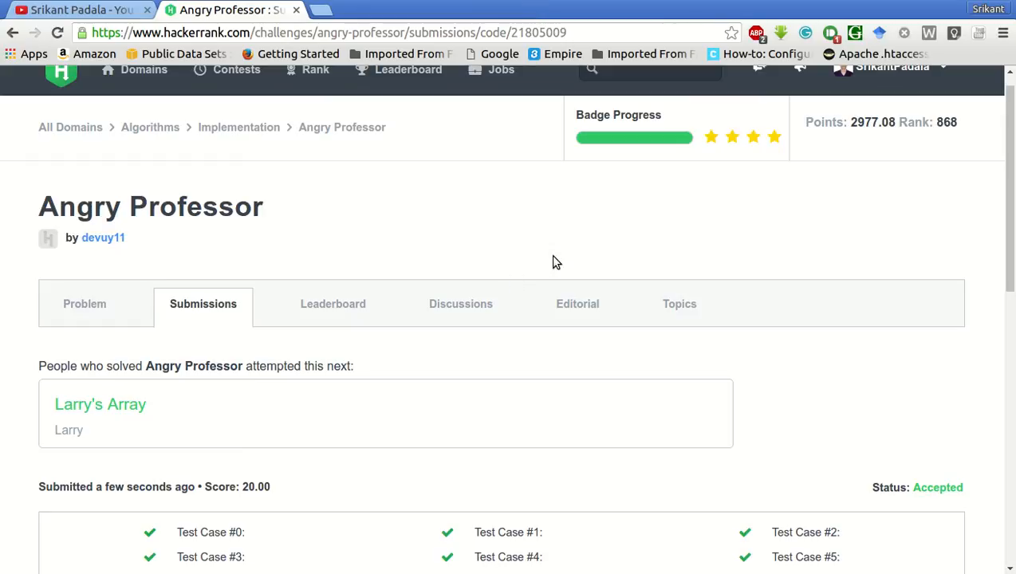